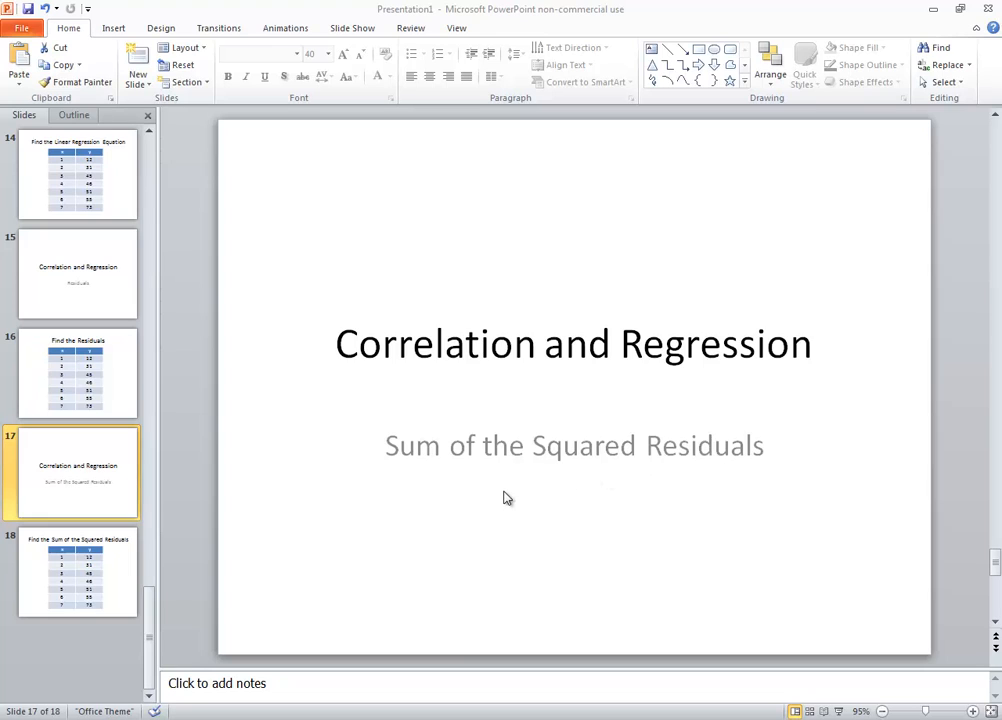
mouse_move(455, 467)
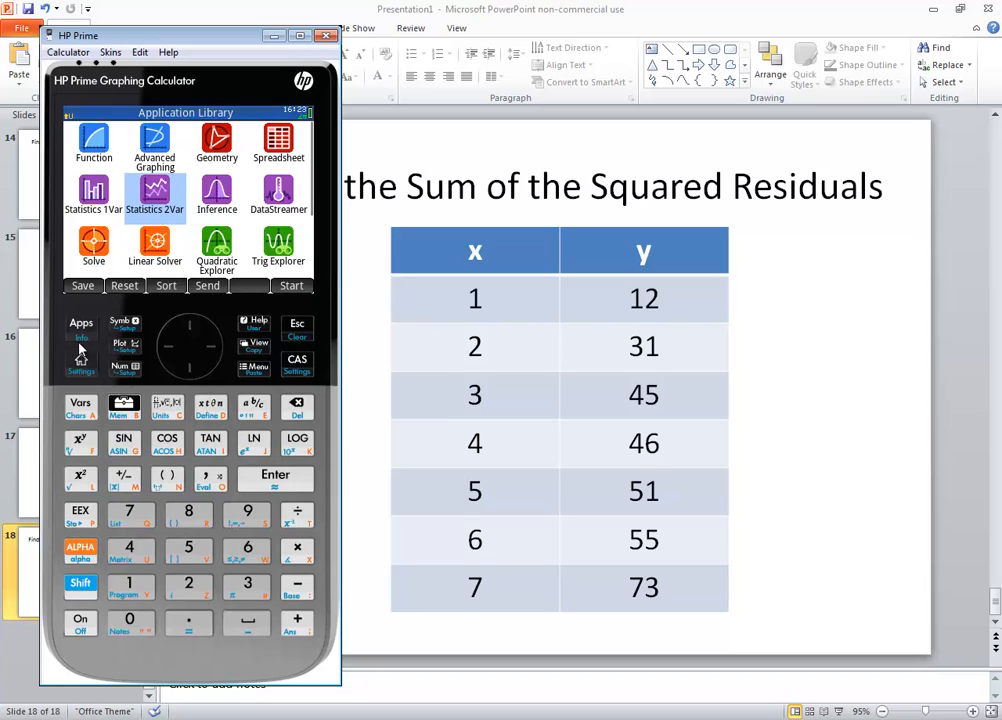
mouse_move(192, 362)
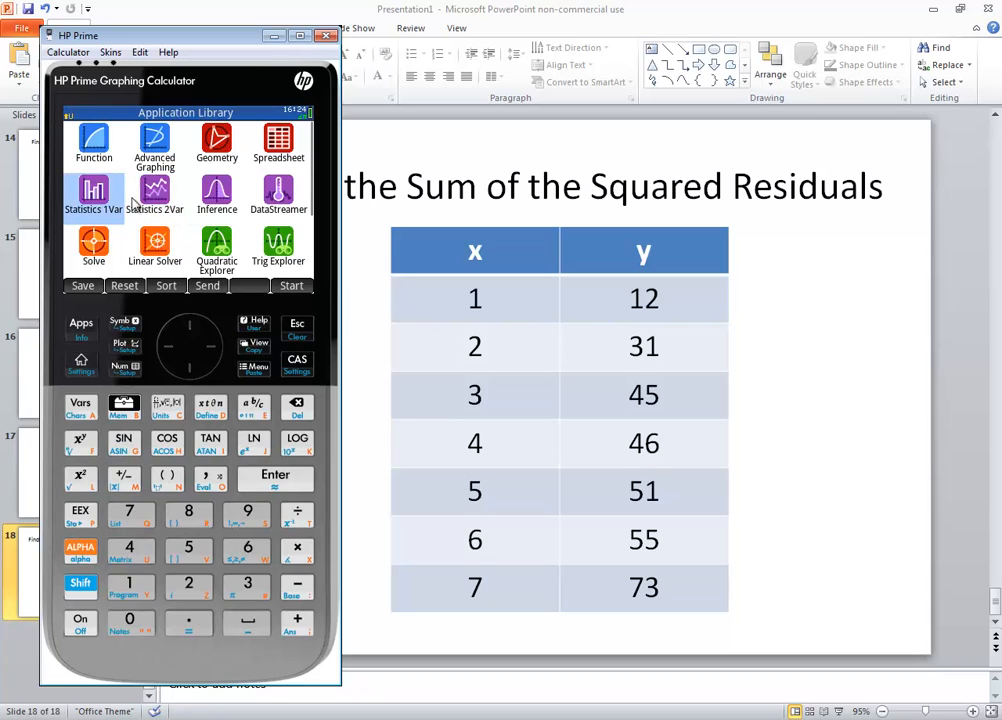
mouse_move(218, 362)
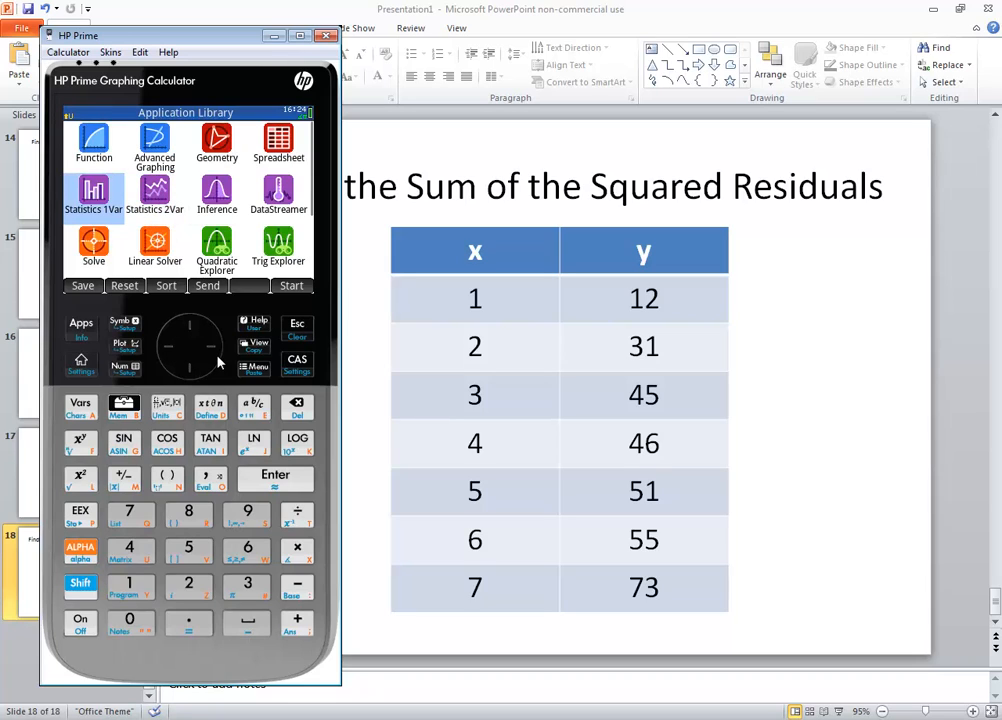
mouse_move(154, 191)
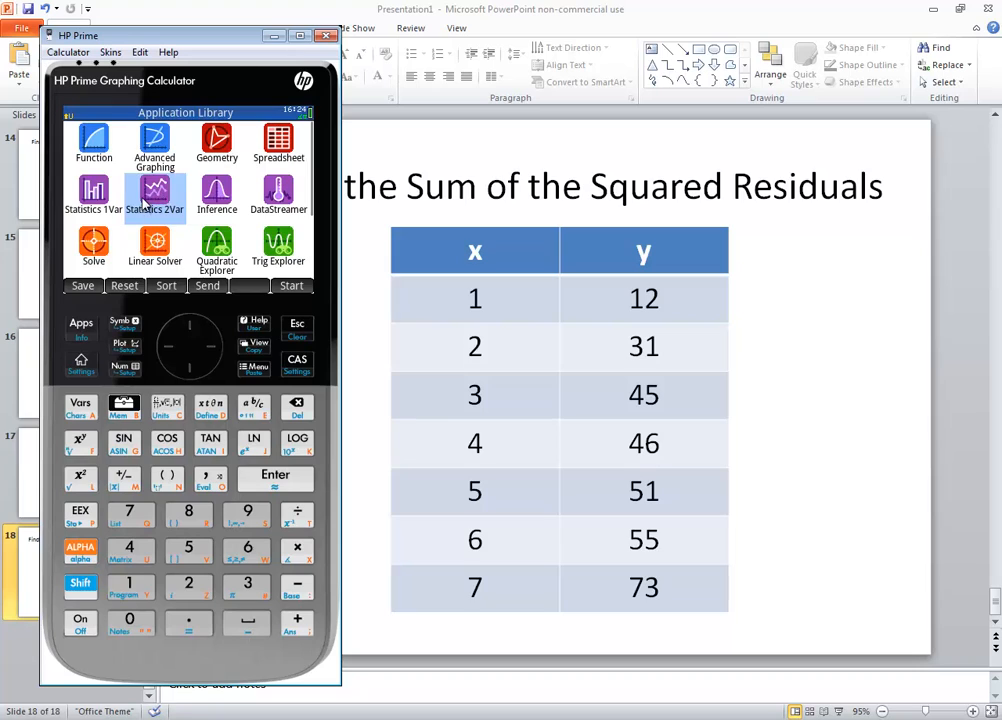
Launch Statistics 2Var and clear the old y column C2 and residuals column C3
click(154, 195)
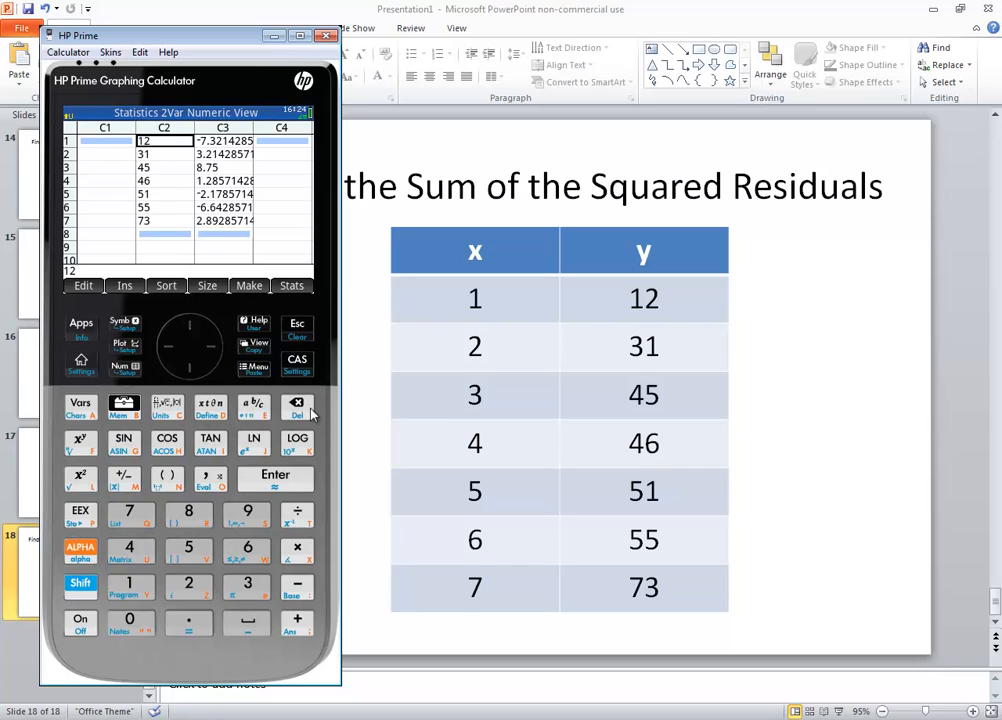
click(297, 408)
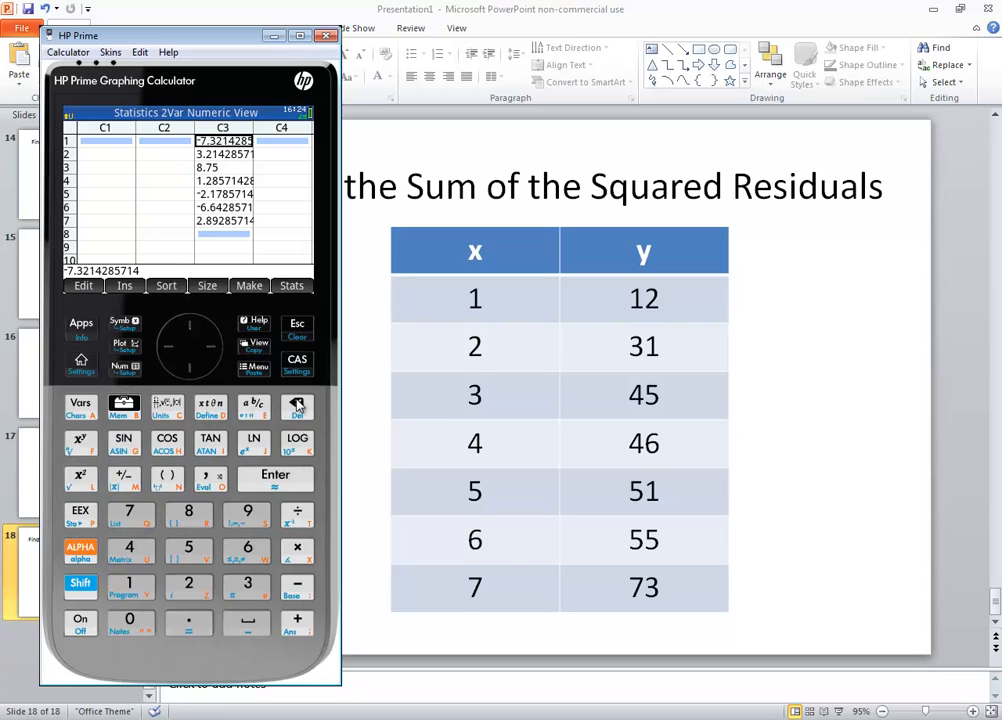
click(297, 407)
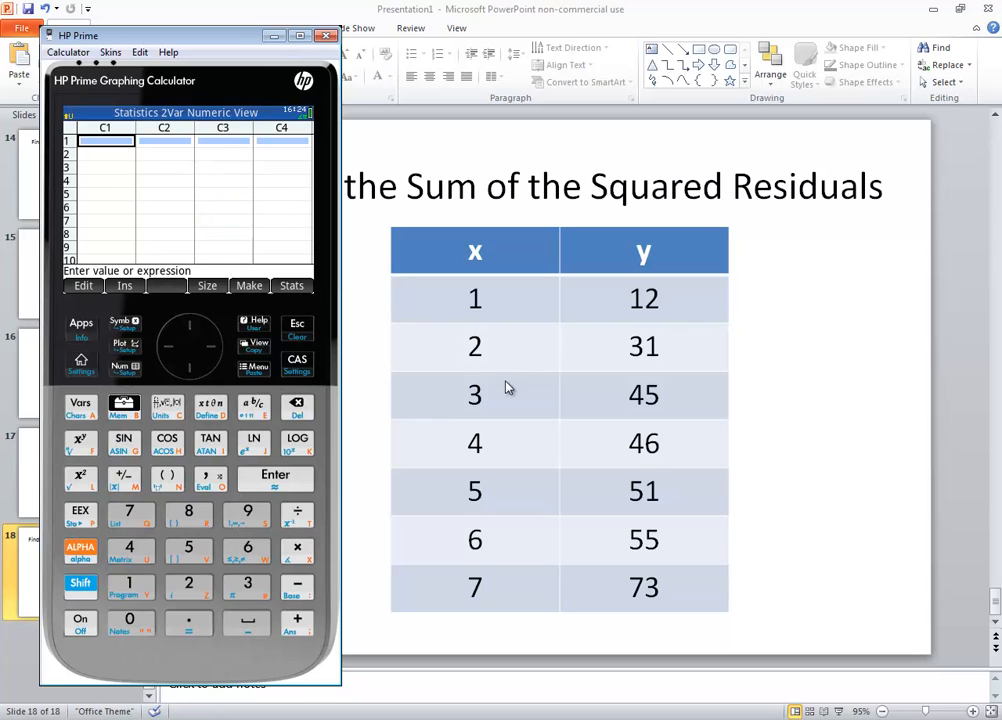
mouse_move(93, 262)
text(1)
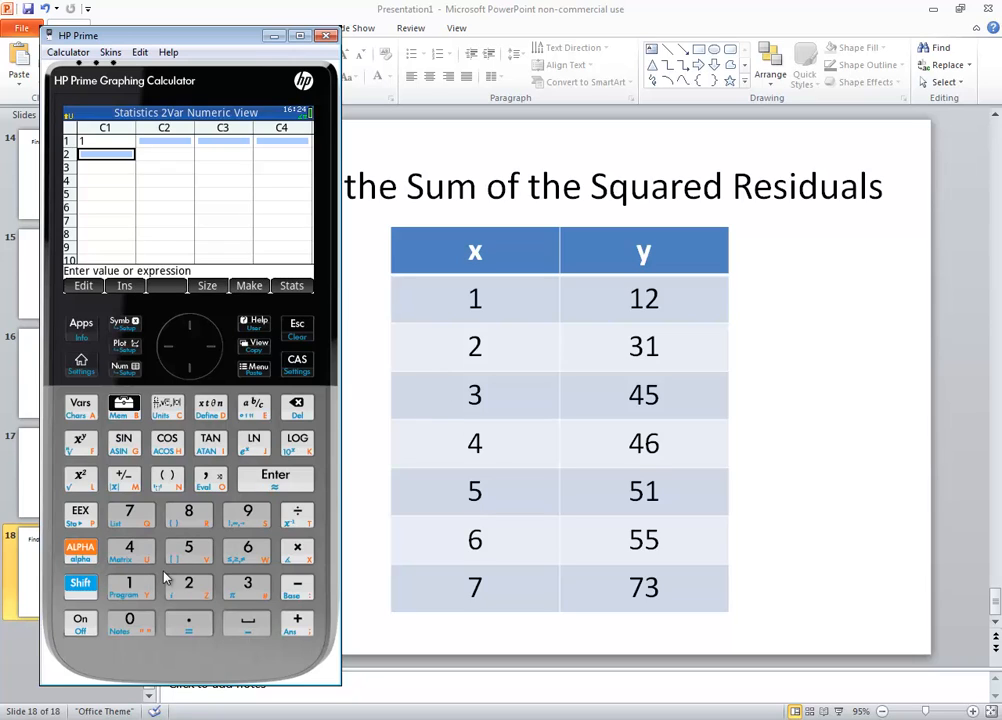
Enter x values 1–7 in C1 and y values 12, 31, 45, 46, 51, 55, 73 in C2
click(247, 584)
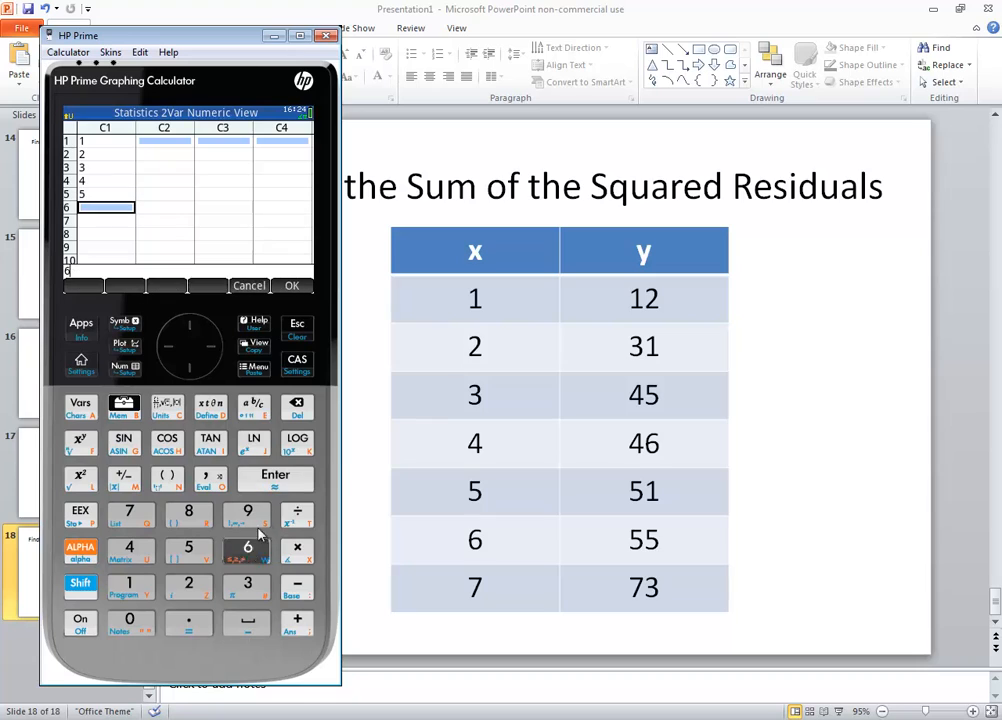
click(275, 475)
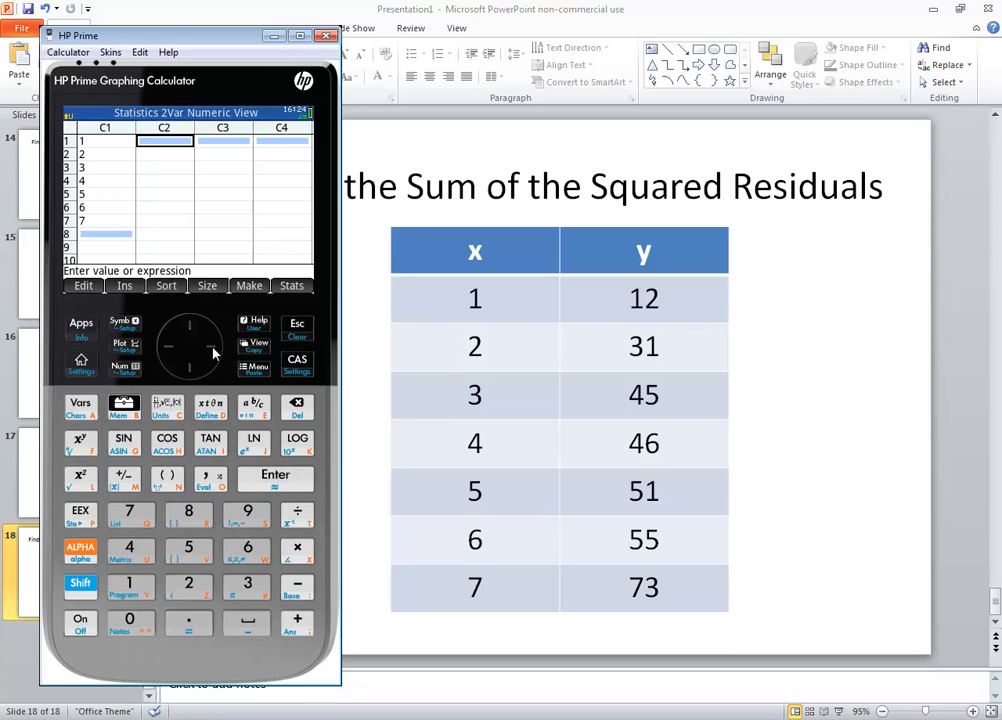
mouse_move(190, 257)
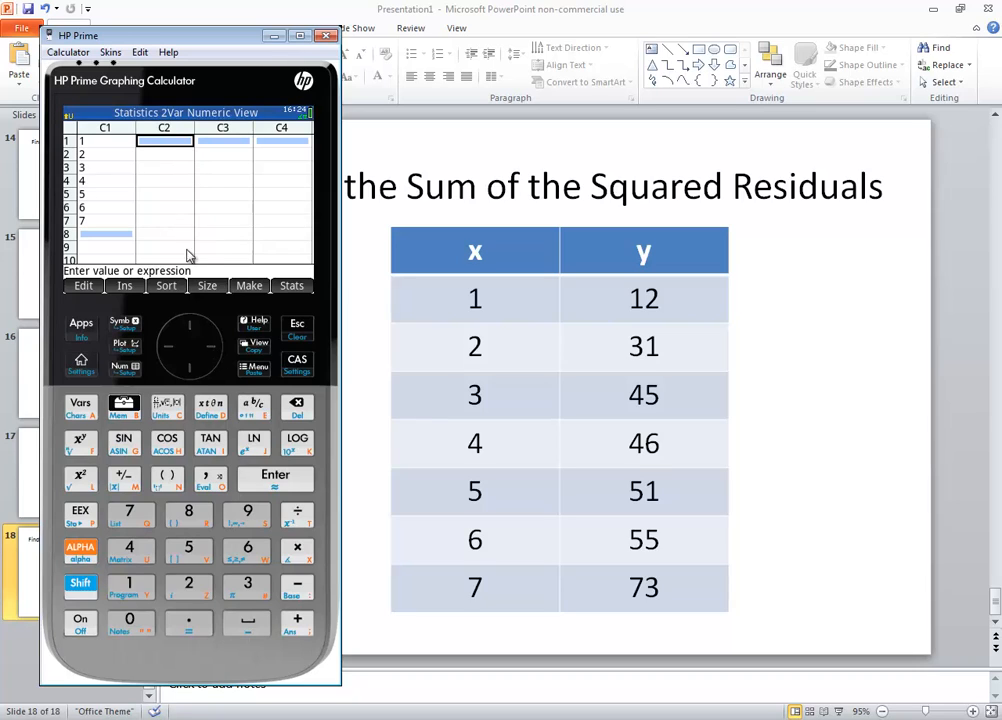
click(188, 586)
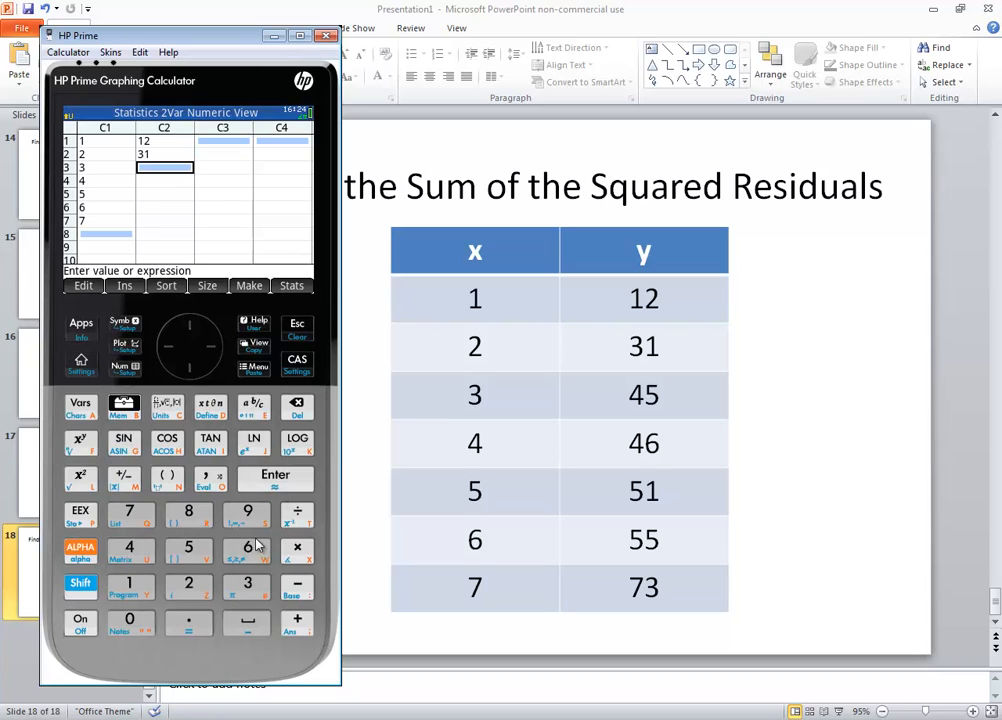
click(276, 476)
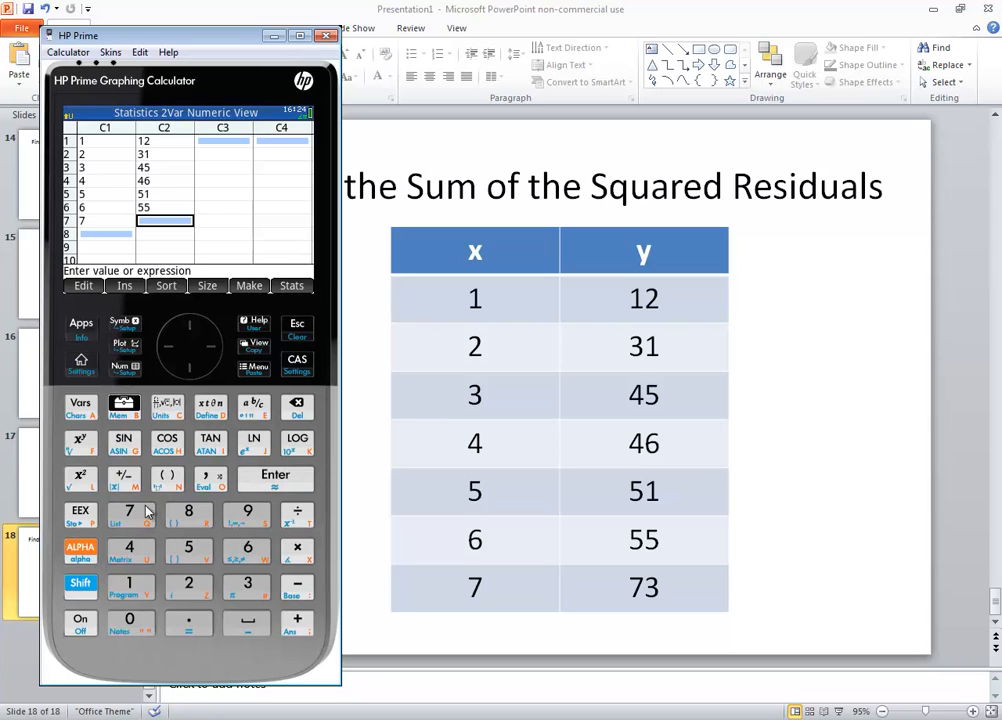
click(275, 474)
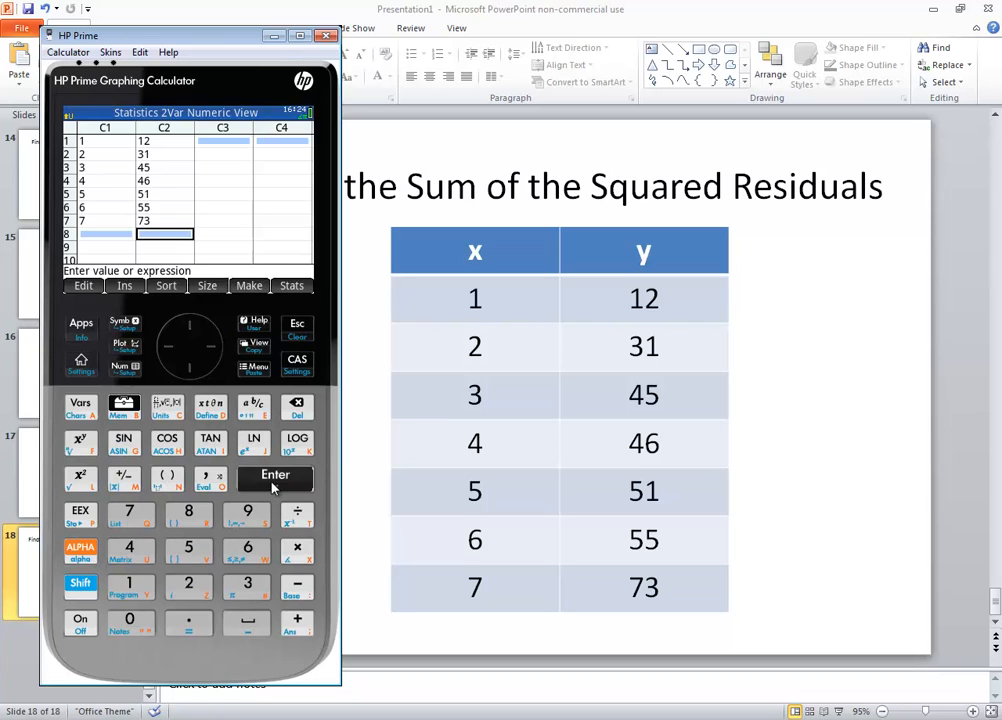
mouse_move(160, 195)
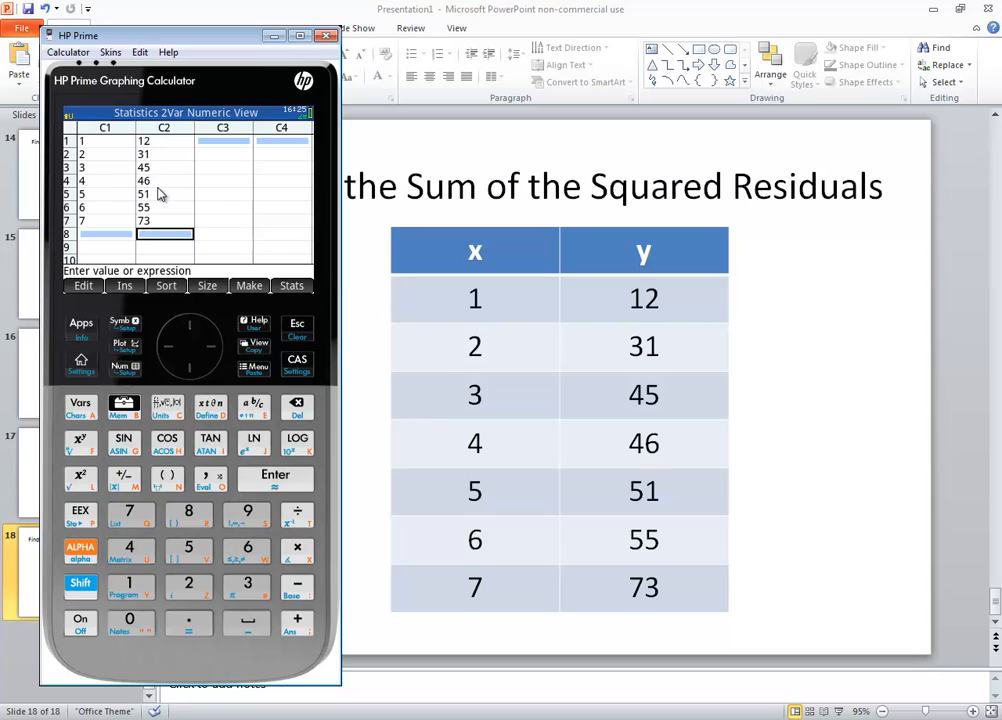
mouse_move(204, 170)
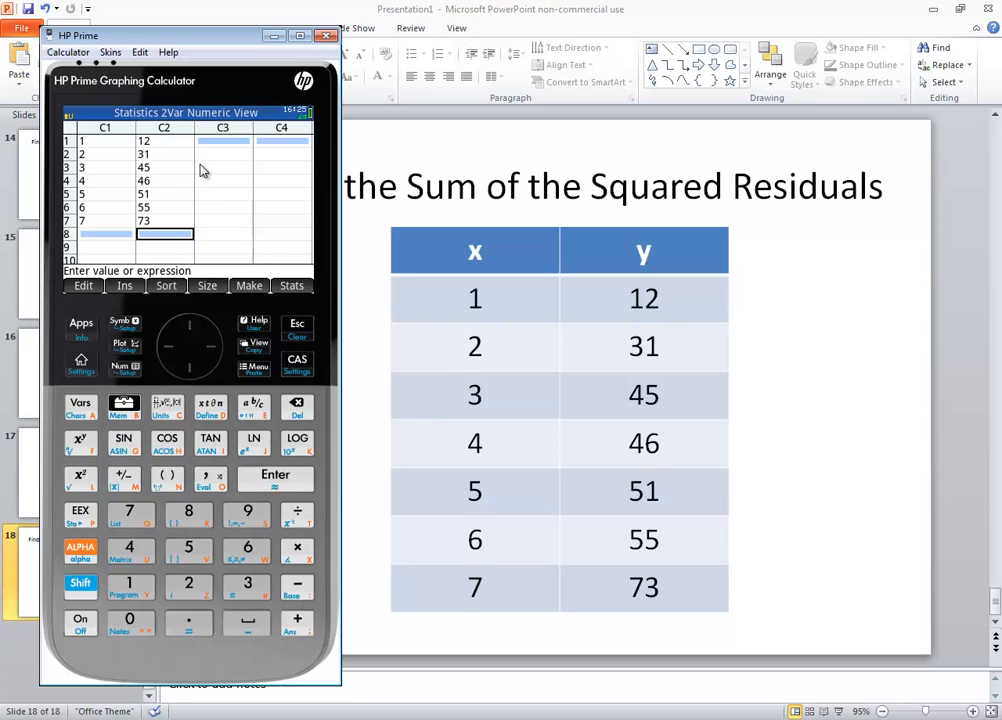
mouse_move(237, 277)
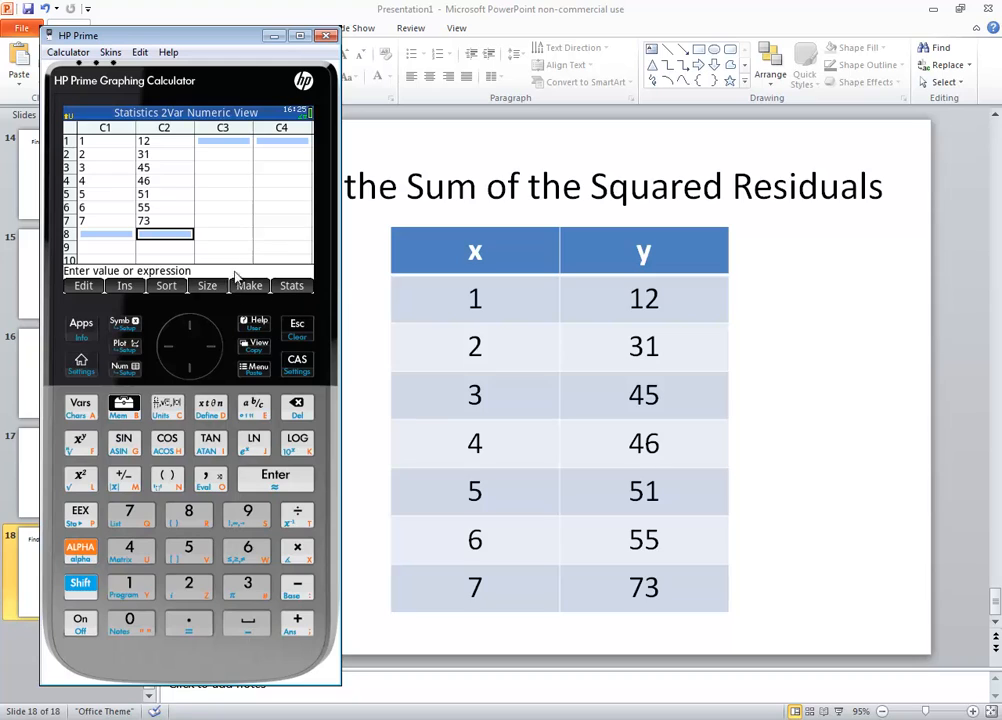
View the summary statistics in one full-precision column, then return to the data
click(291, 285)
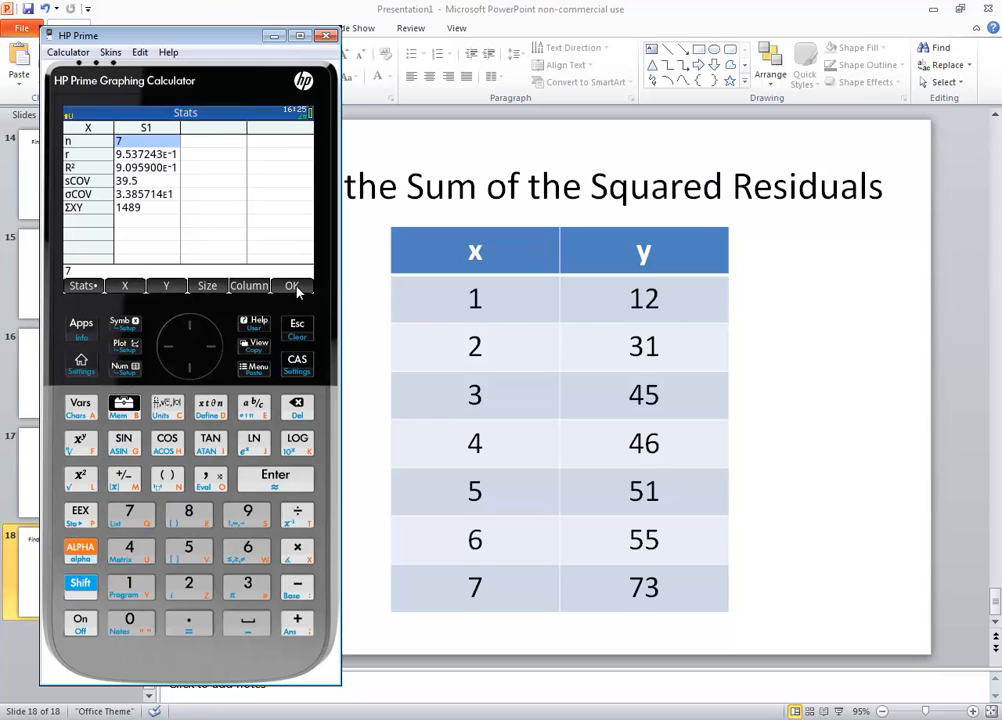
click(249, 286)
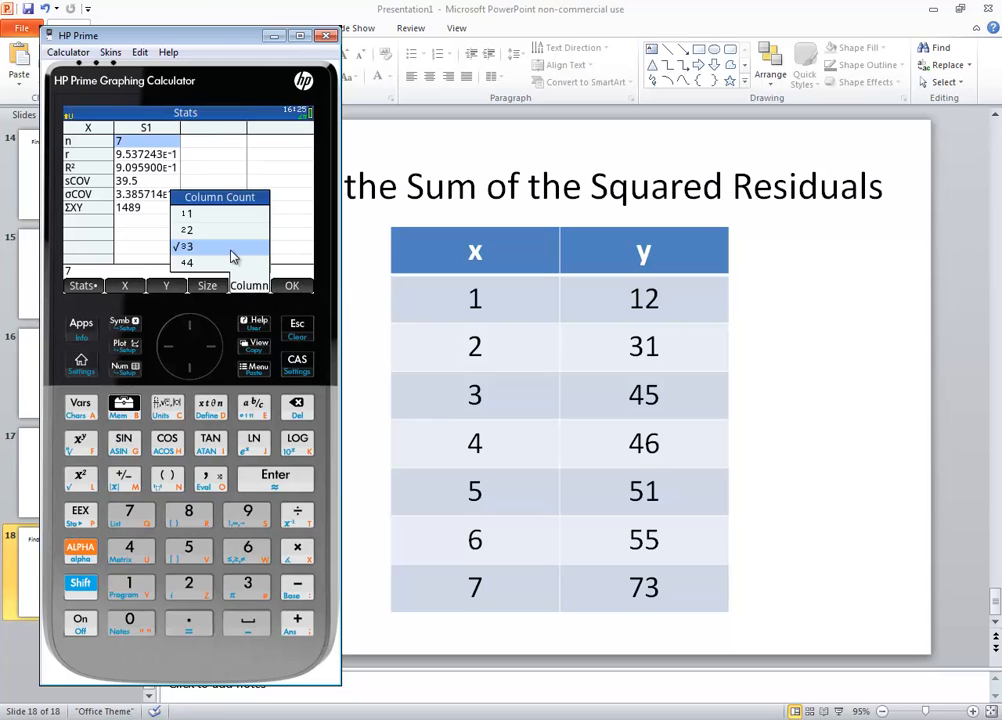
click(187, 246)
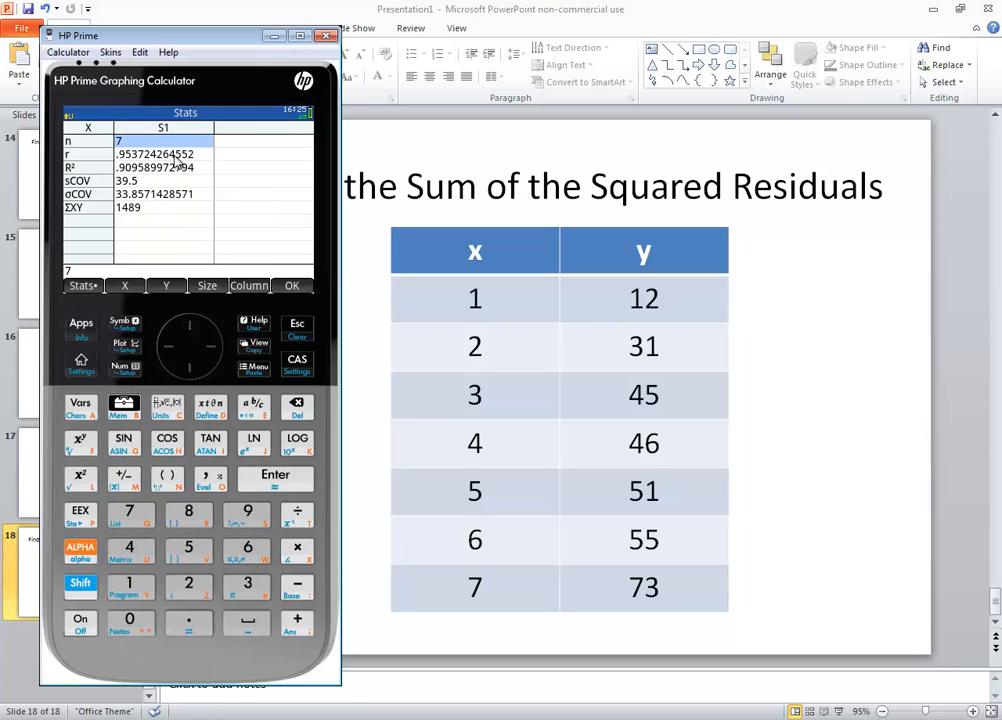
click(124, 368)
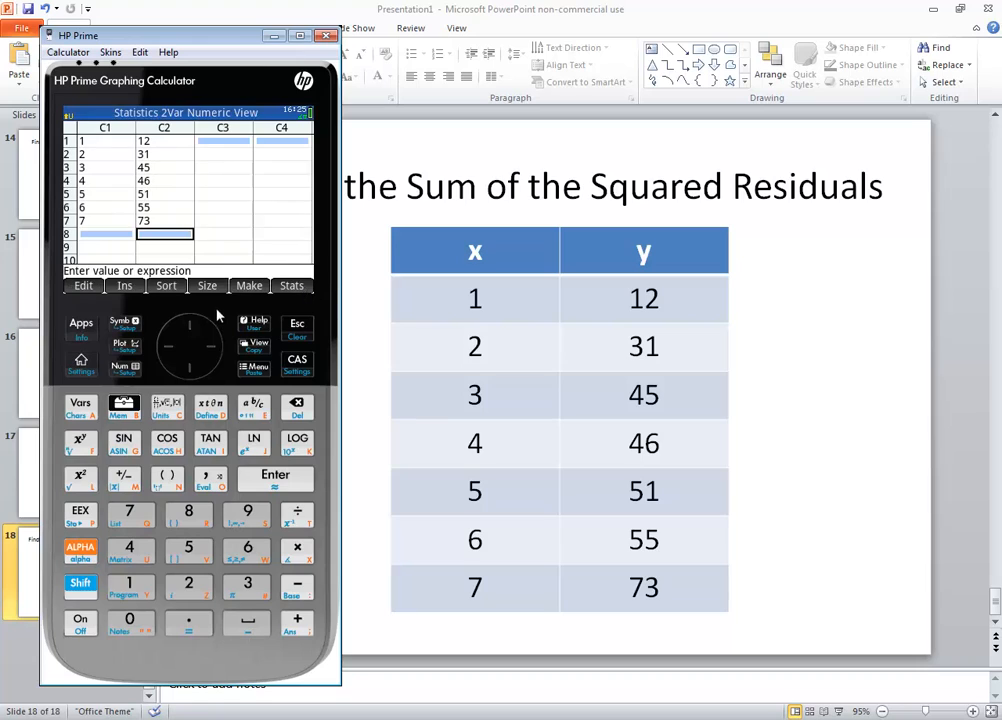
Reopen the summary statistics, check the column count, and close back to the data table
click(291, 285)
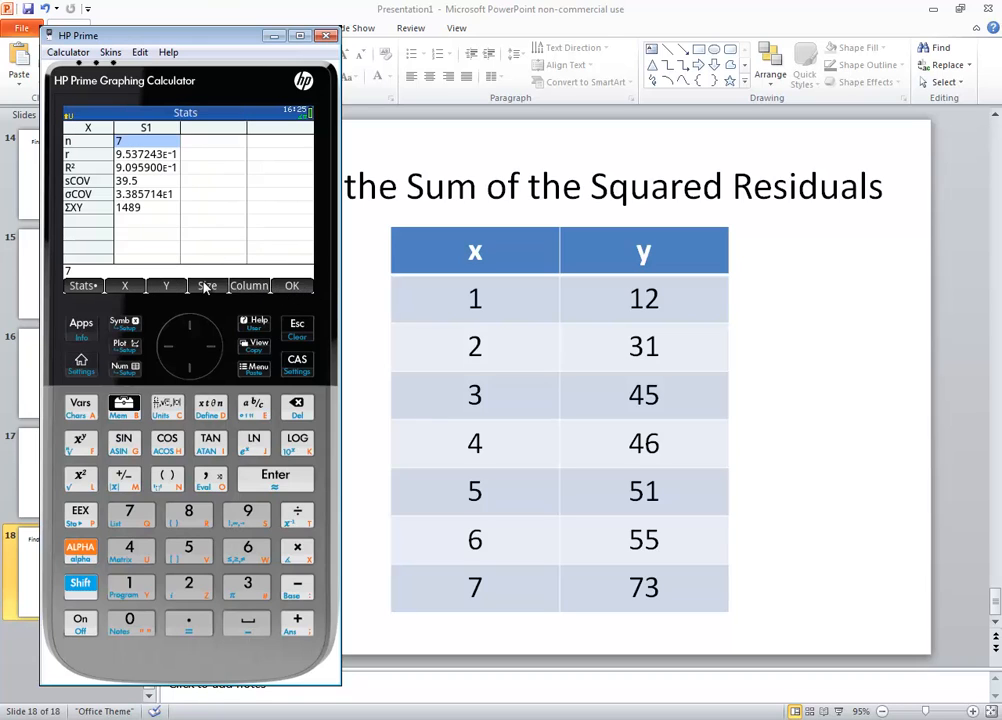
mouse_move(250, 287)
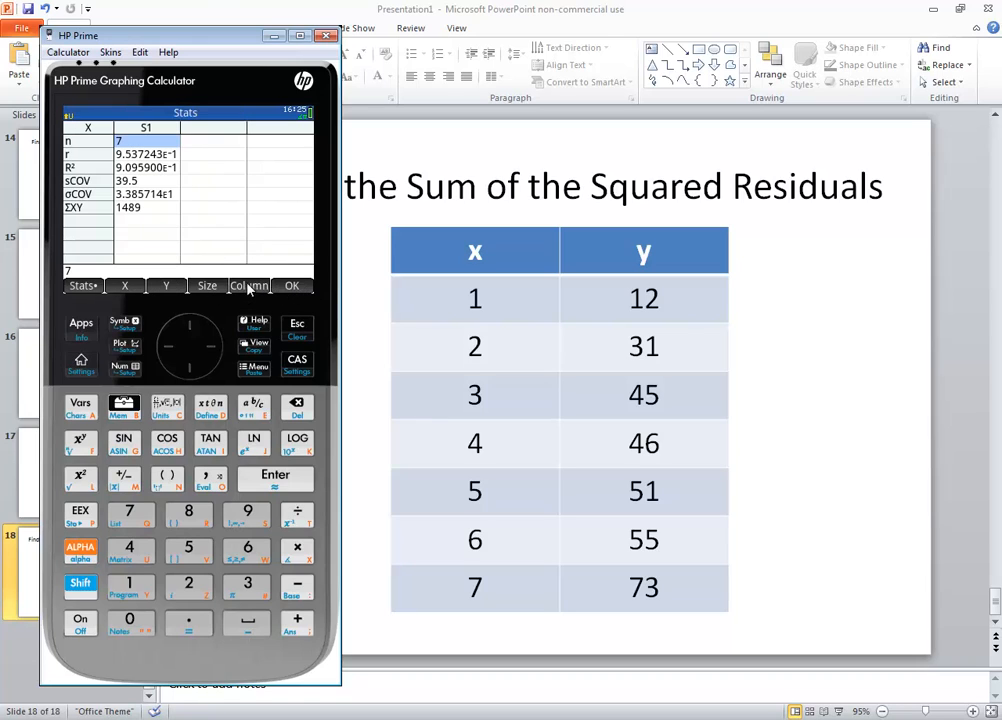
mouse_move(150, 182)
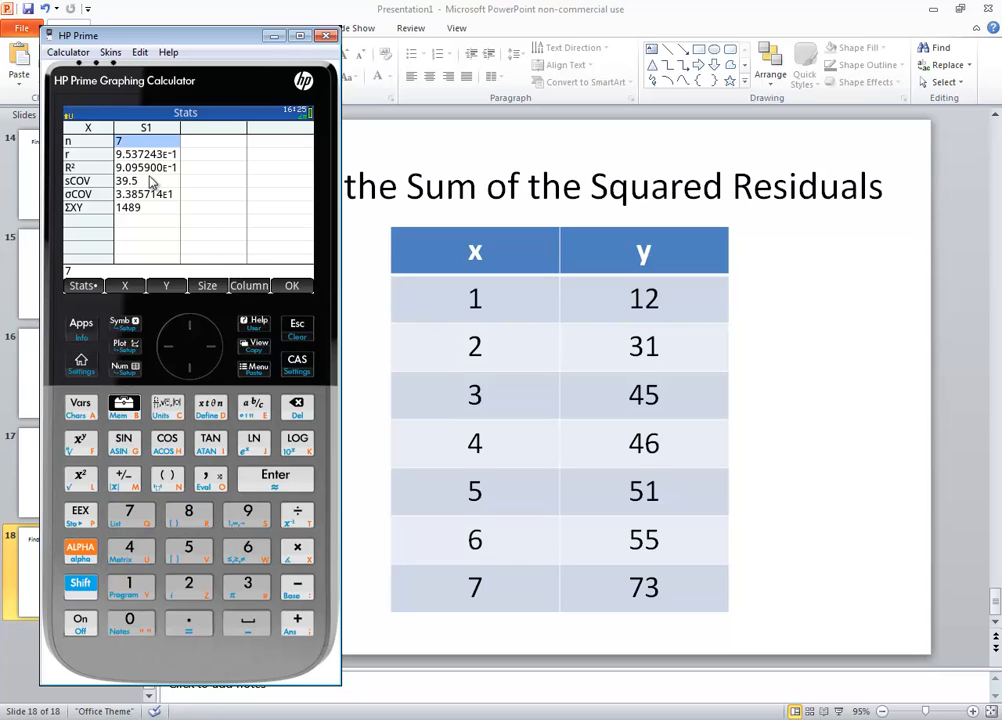
click(248, 285)
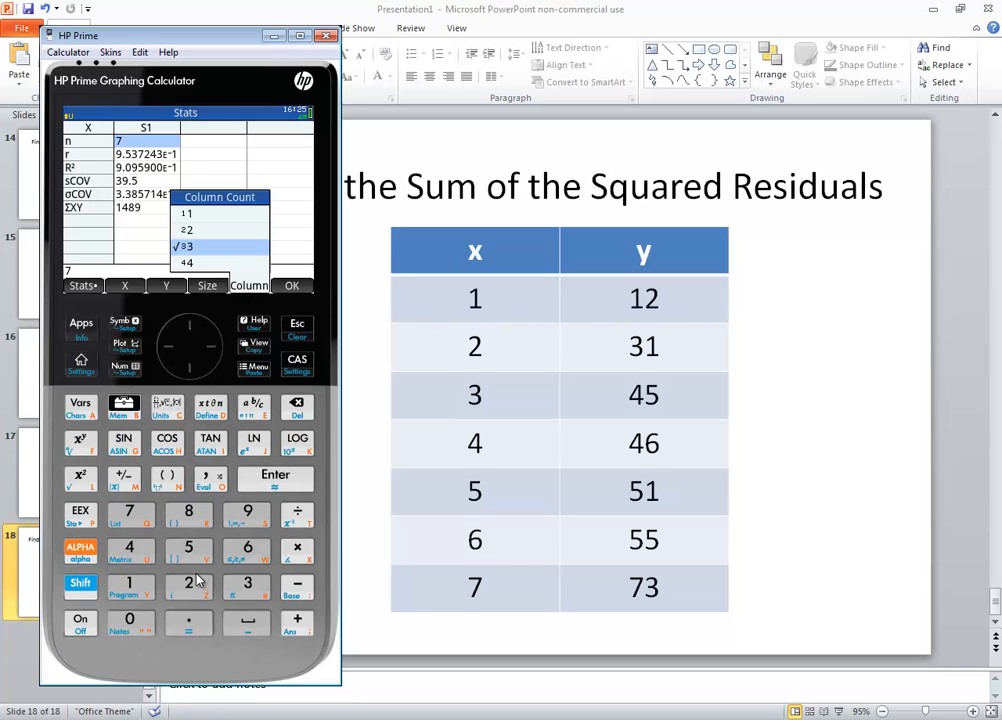
click(184, 246)
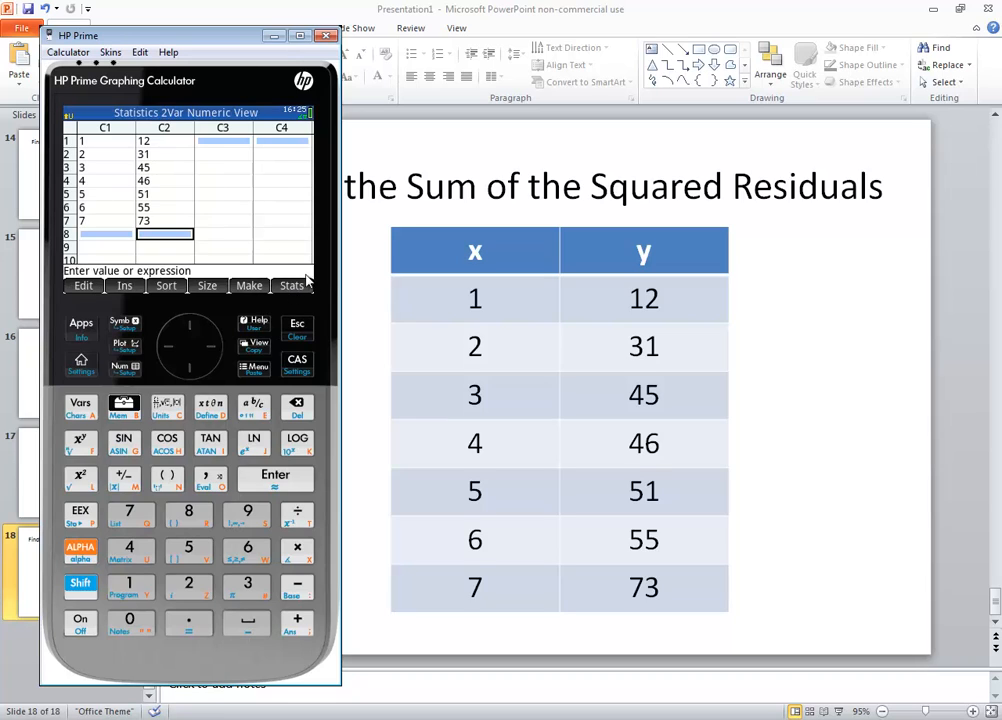
mouse_move(238, 360)
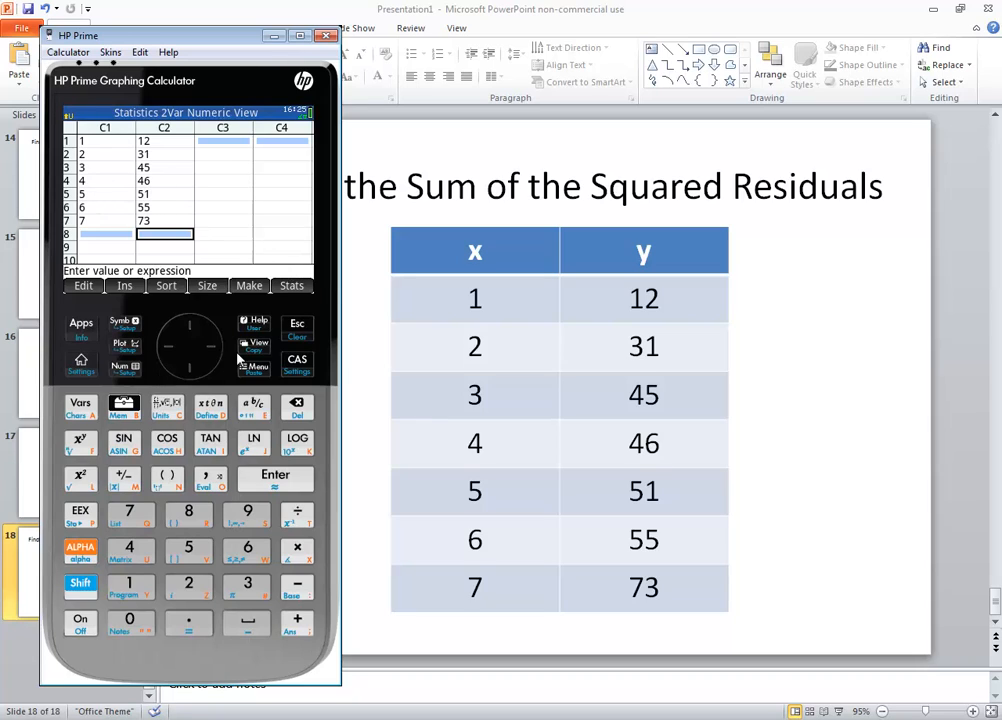
mouse_move(122, 328)
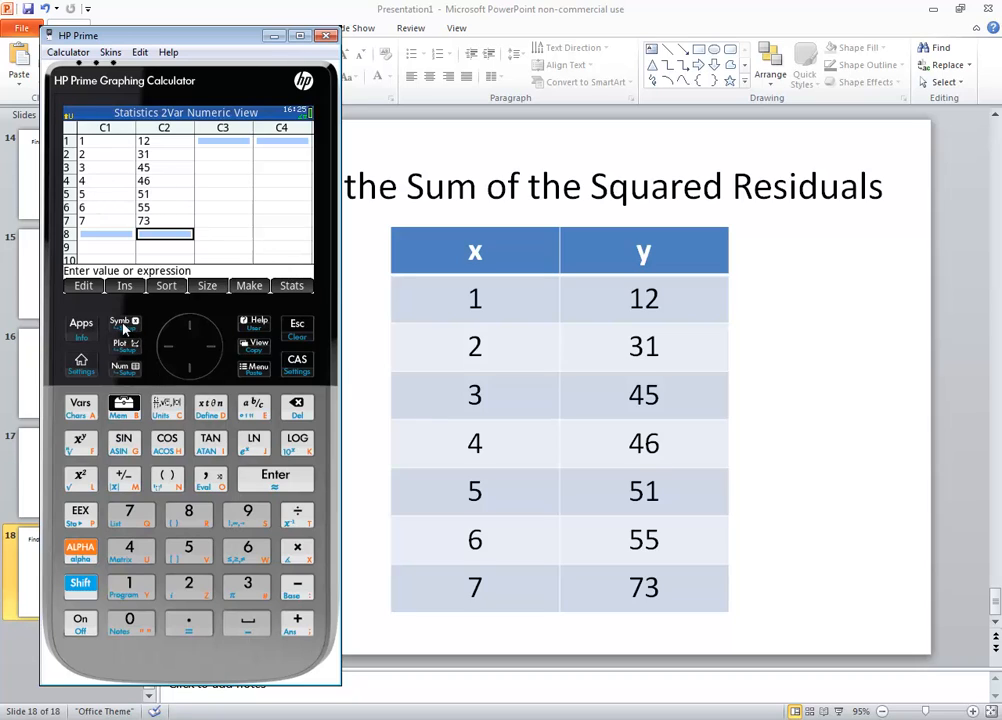
View the linear fit Fit1: y = 8.46428571429·X + 10.8571428571 in Symbolic View
click(119, 320)
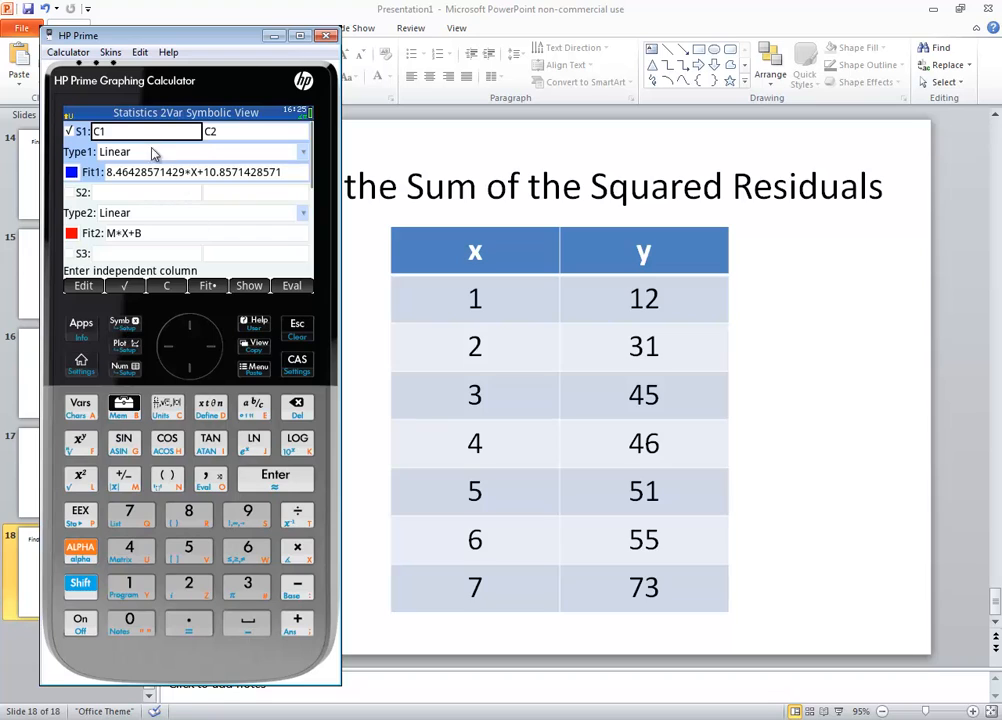
mouse_move(70, 140)
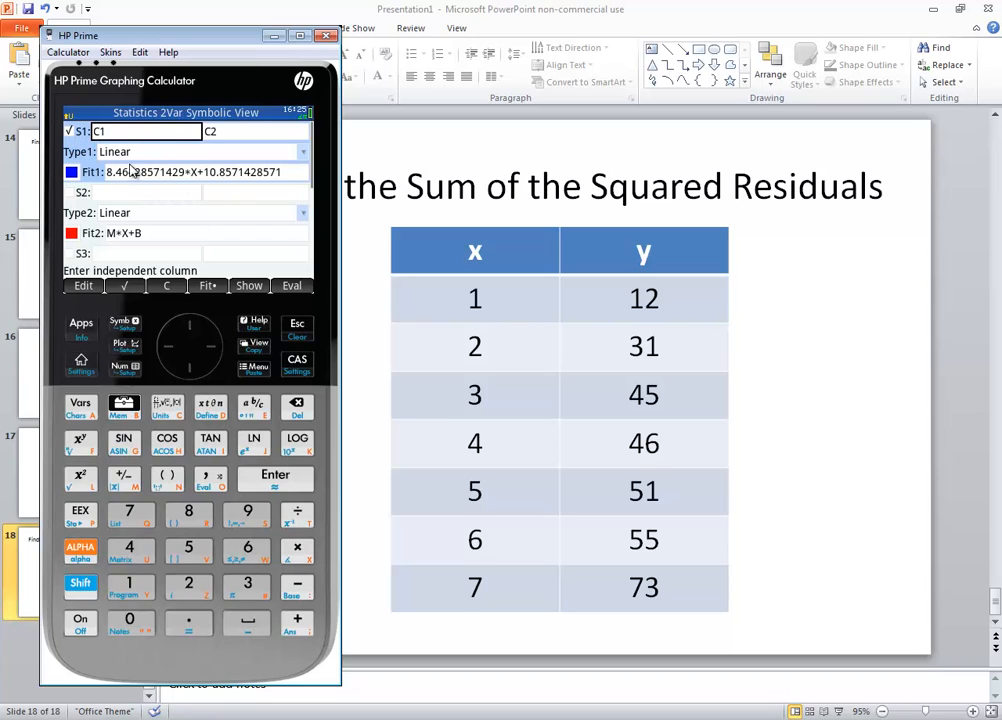
mouse_move(175, 178)
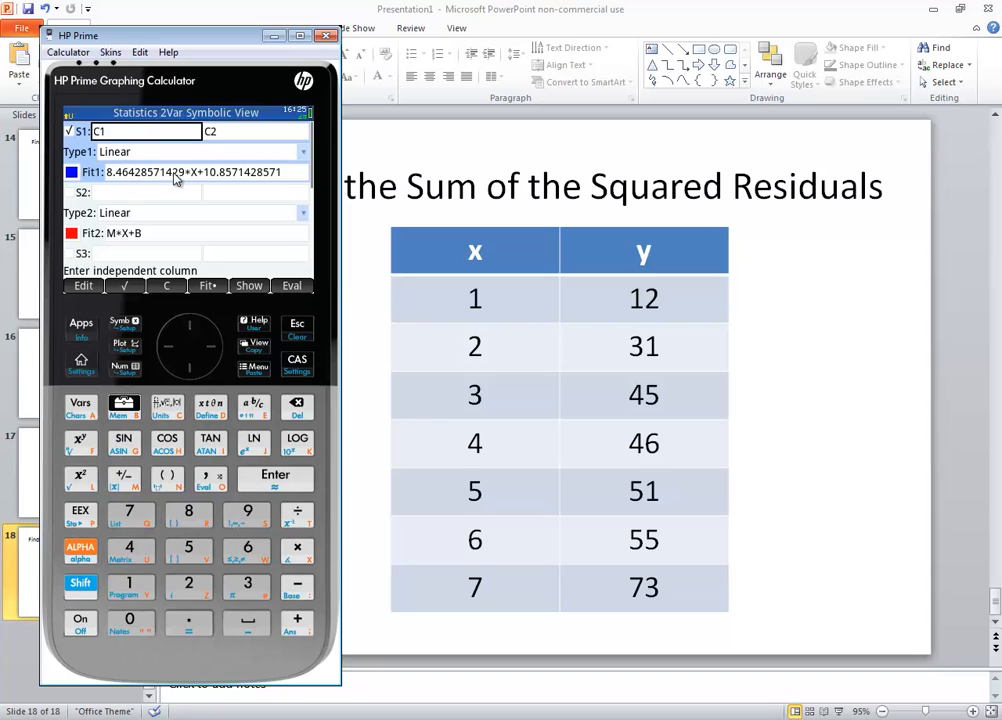
mouse_move(173, 181)
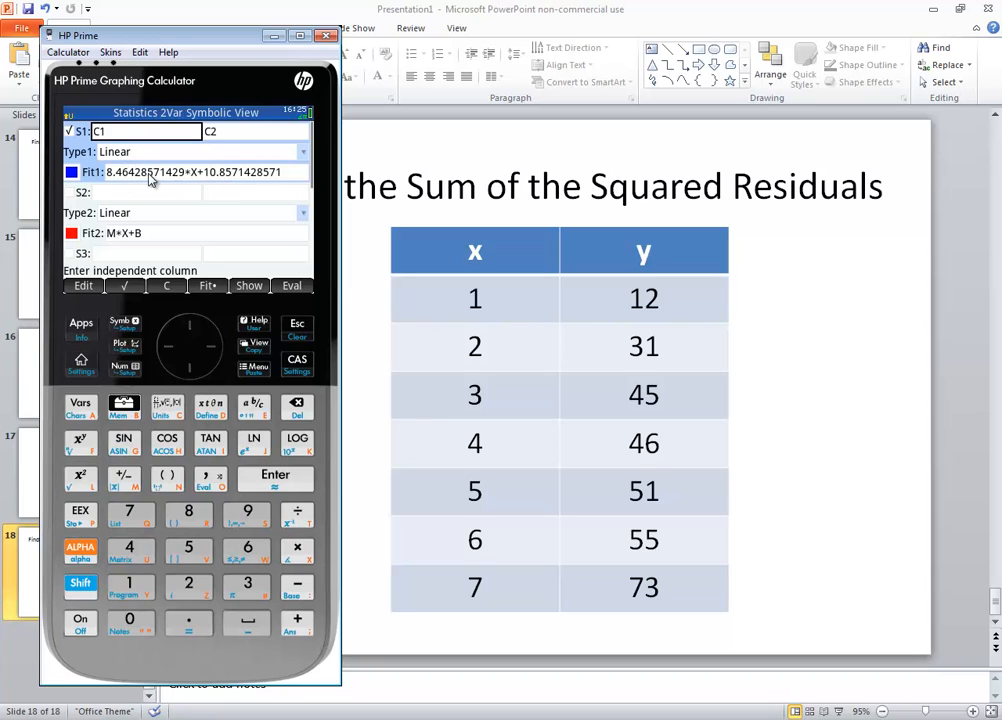
mouse_move(213, 185)
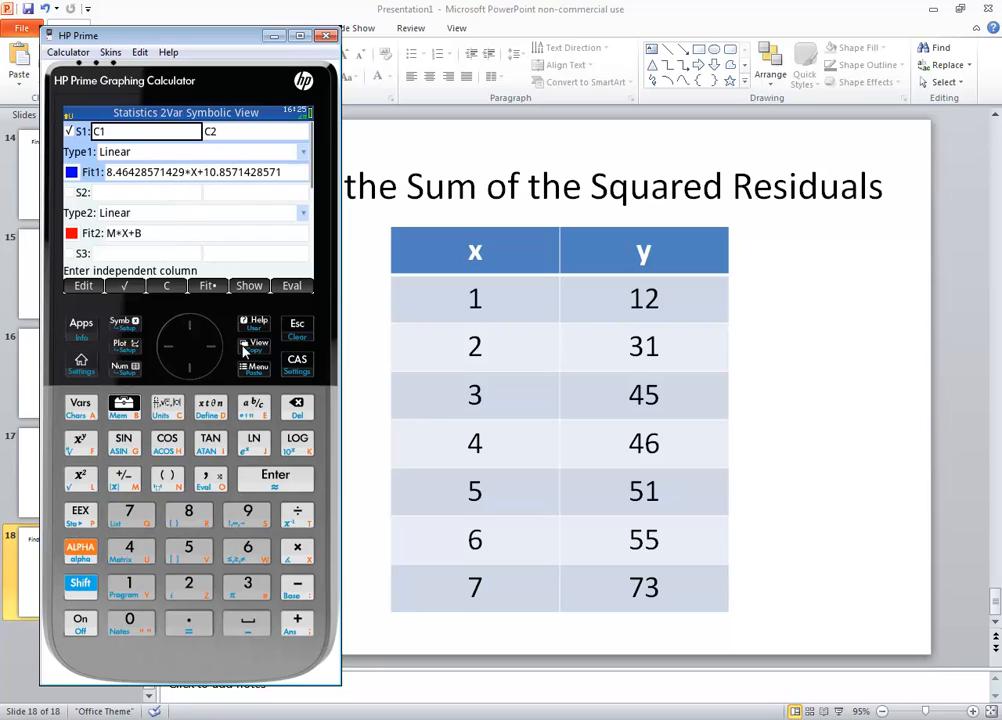
mouse_move(122, 371)
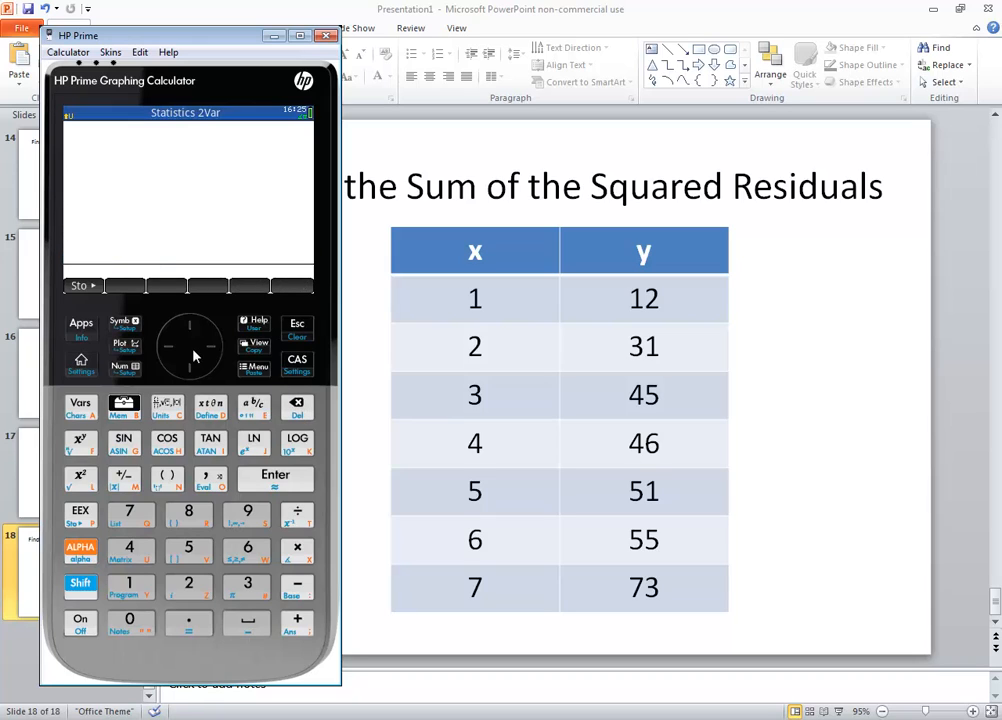
click(119, 318)
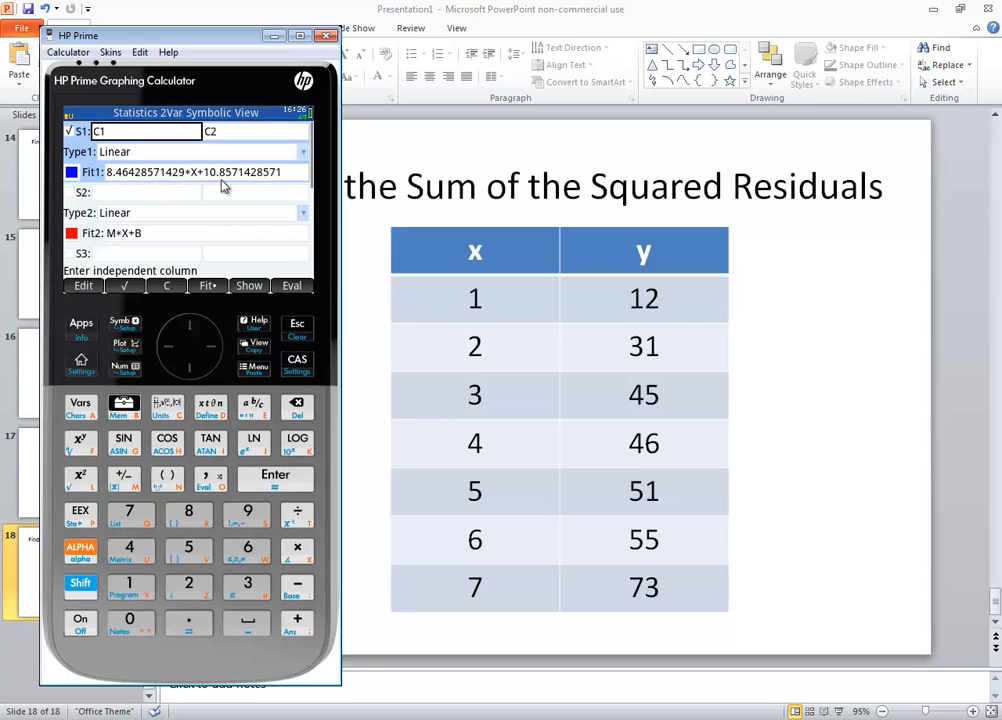
mouse_move(89, 366)
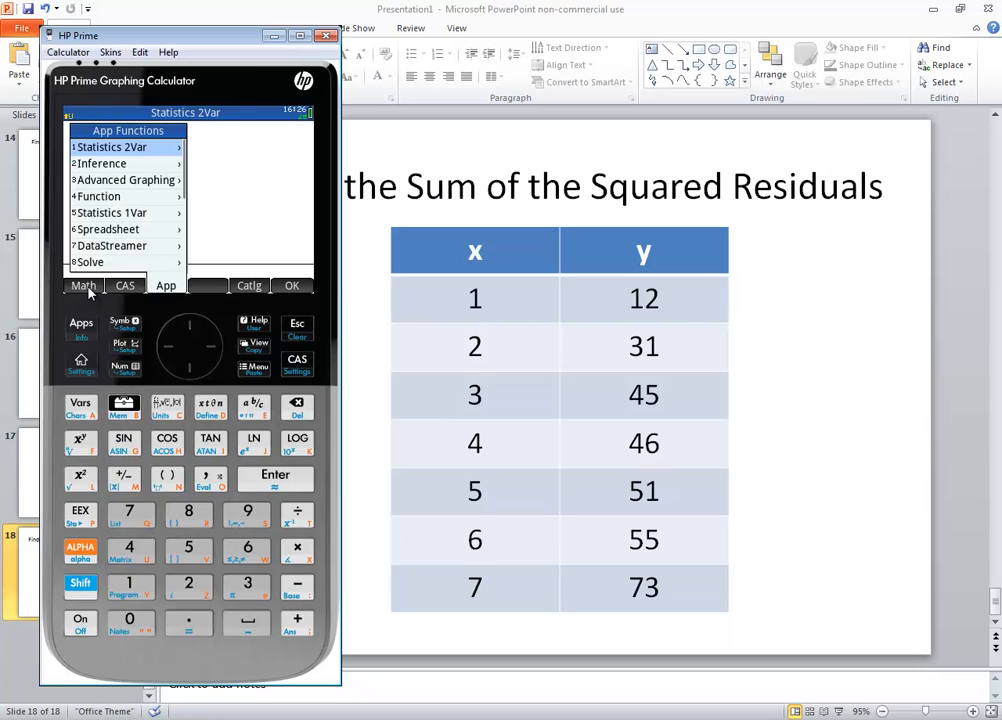
Insert Spreadsheet.SUM( from the Toolbox App functions into the entry line
click(83, 285)
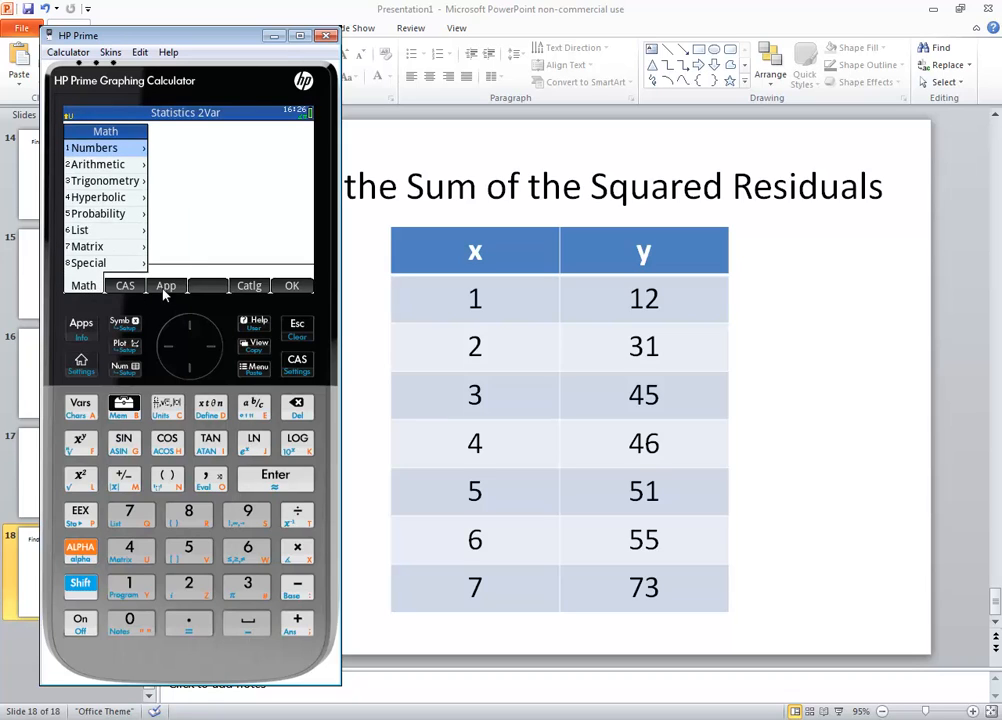
click(165, 285)
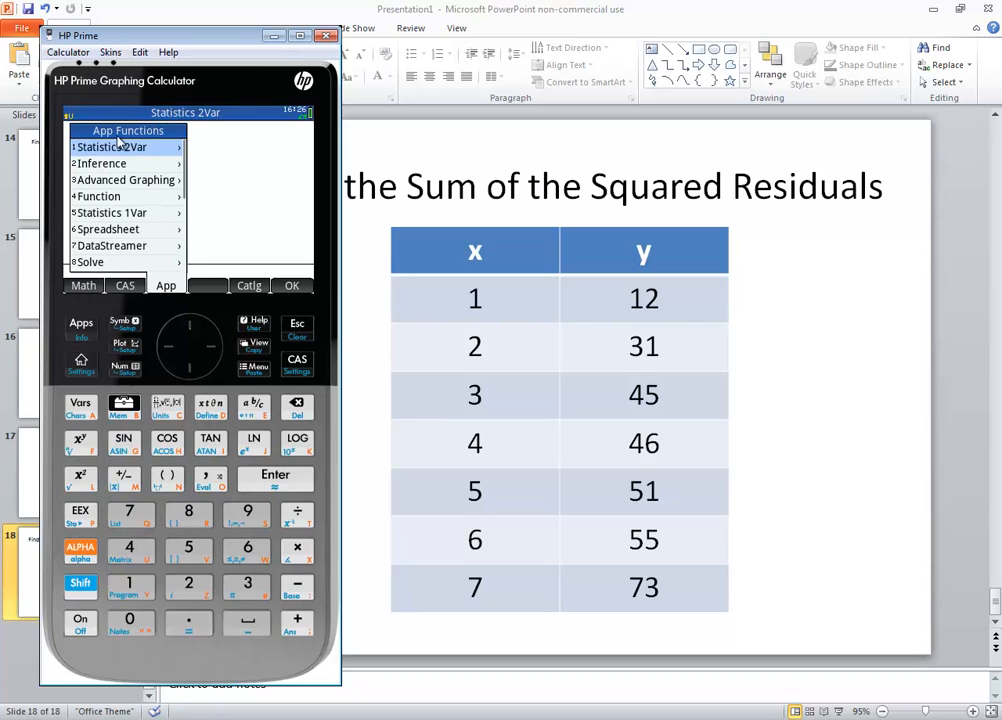
mouse_move(127, 218)
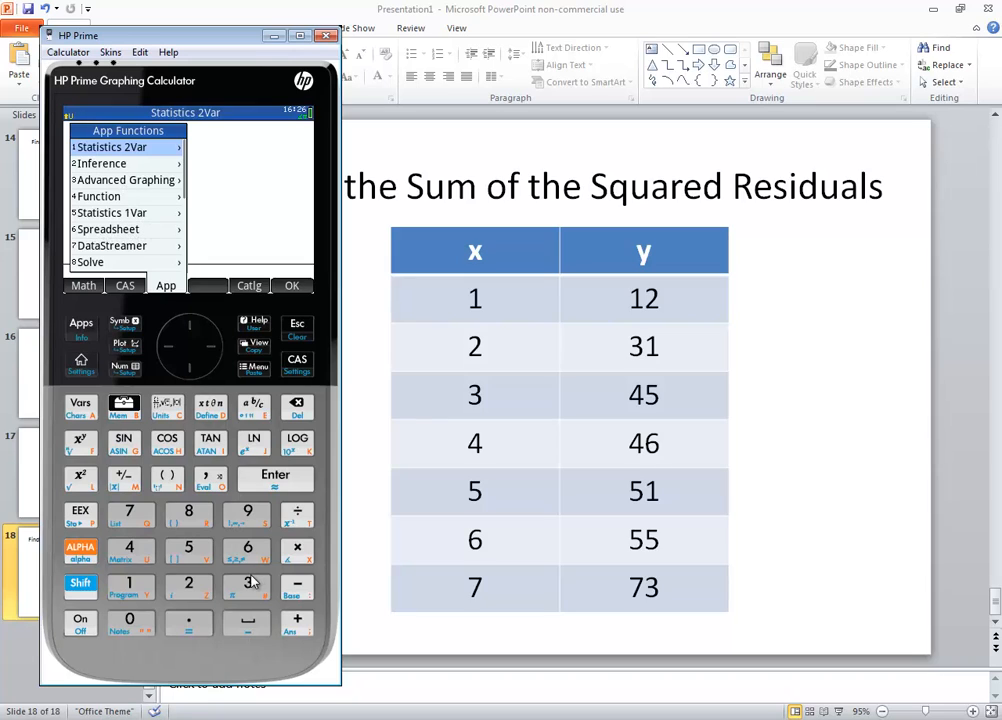
click(110, 147)
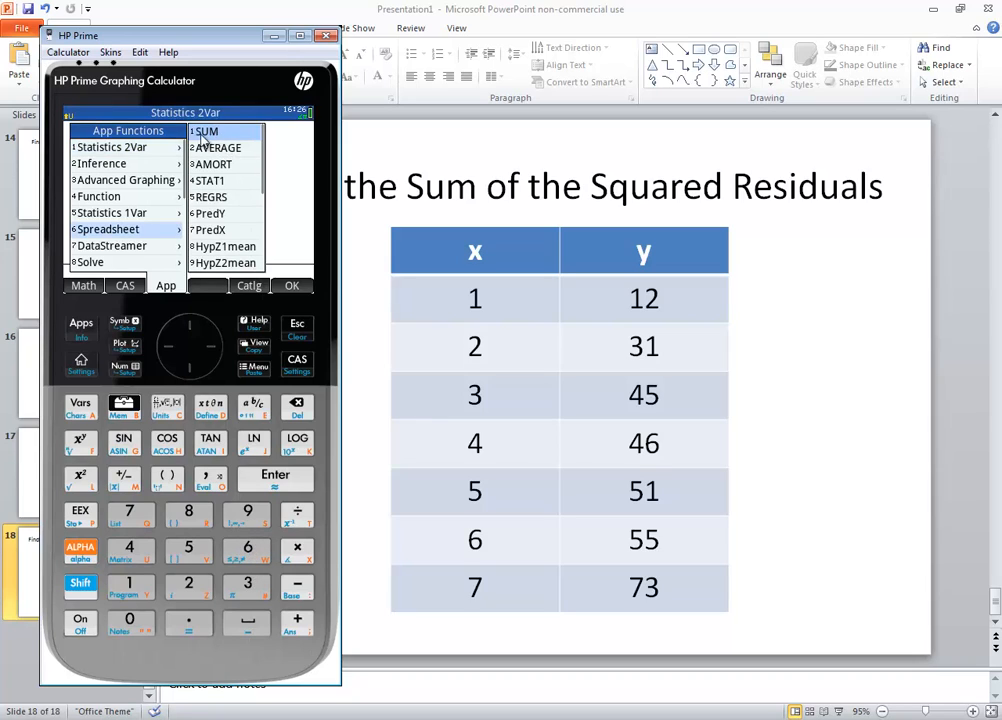
mouse_move(135, 588)
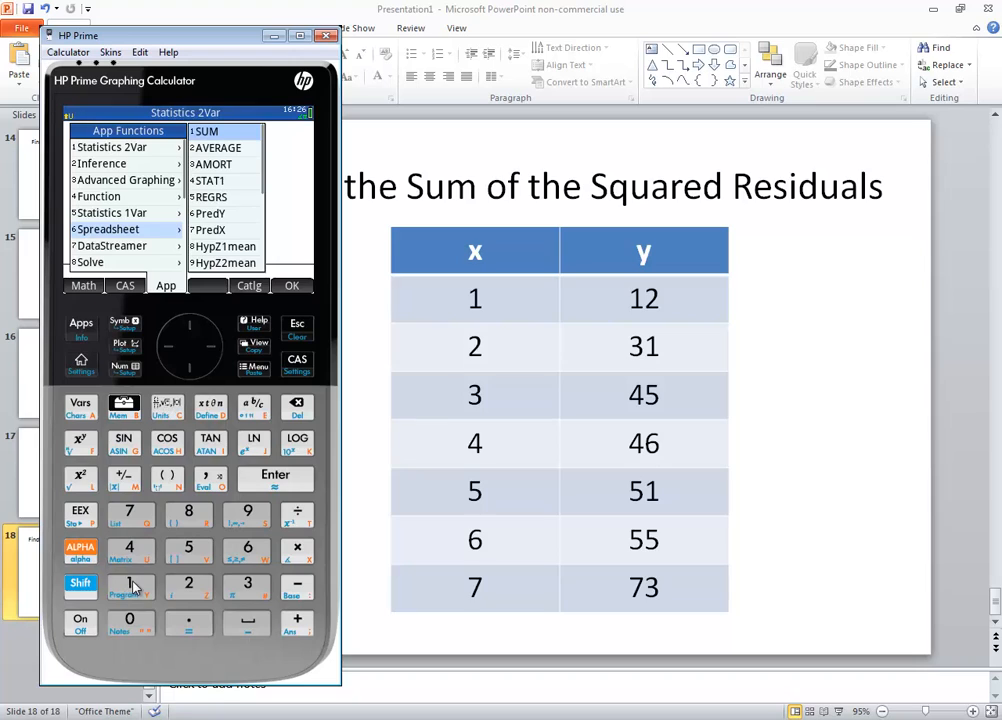
click(205, 131)
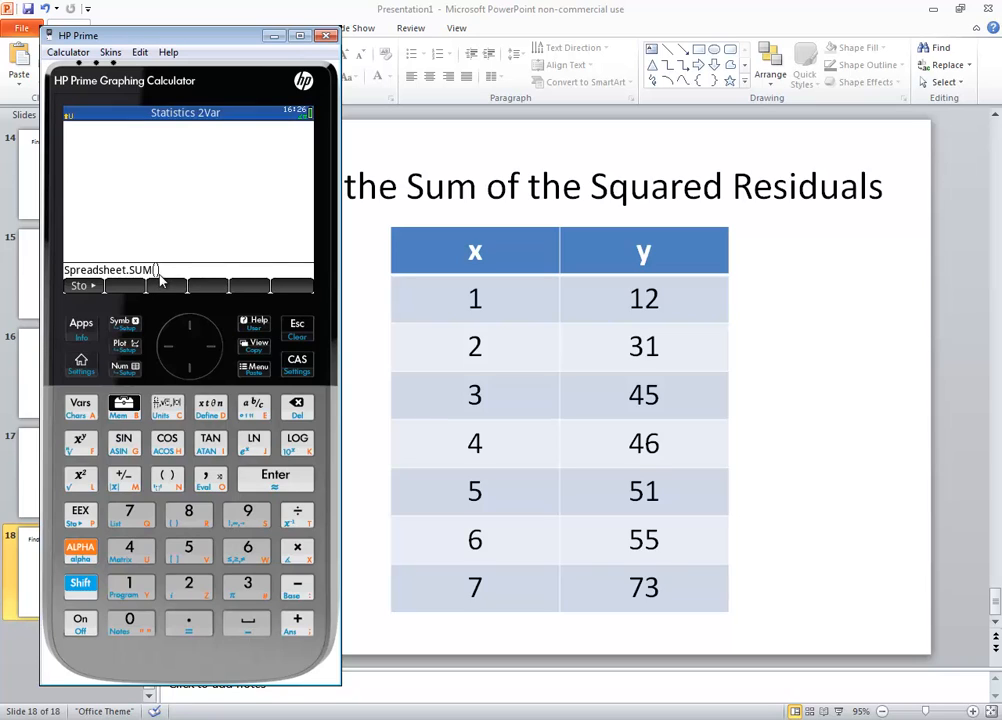
mouse_move(157, 313)
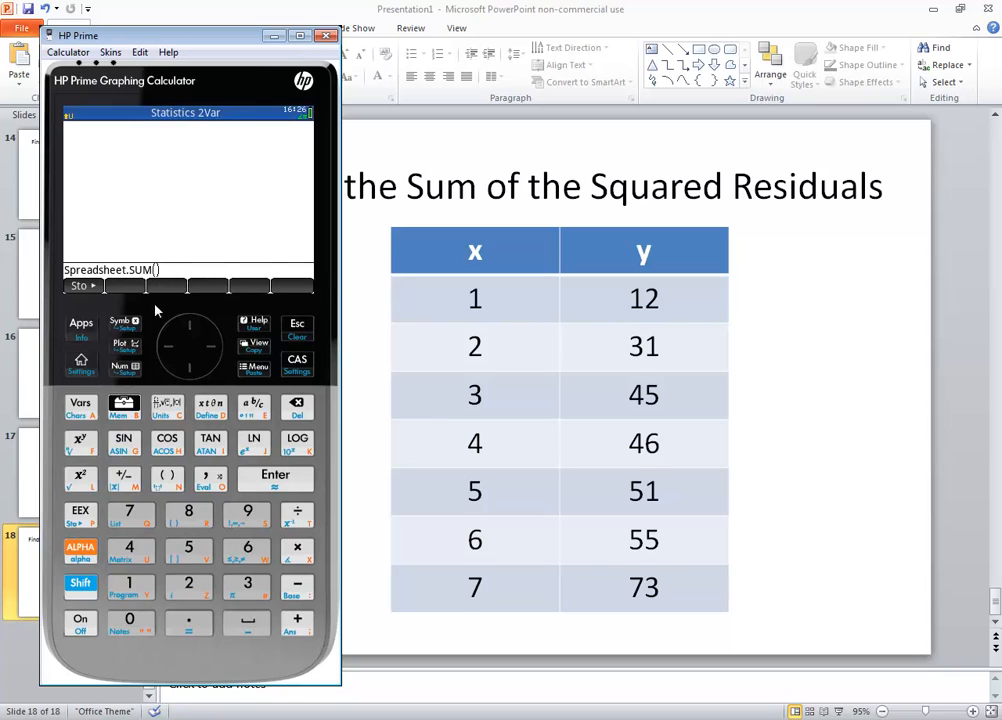
mouse_move(123, 400)
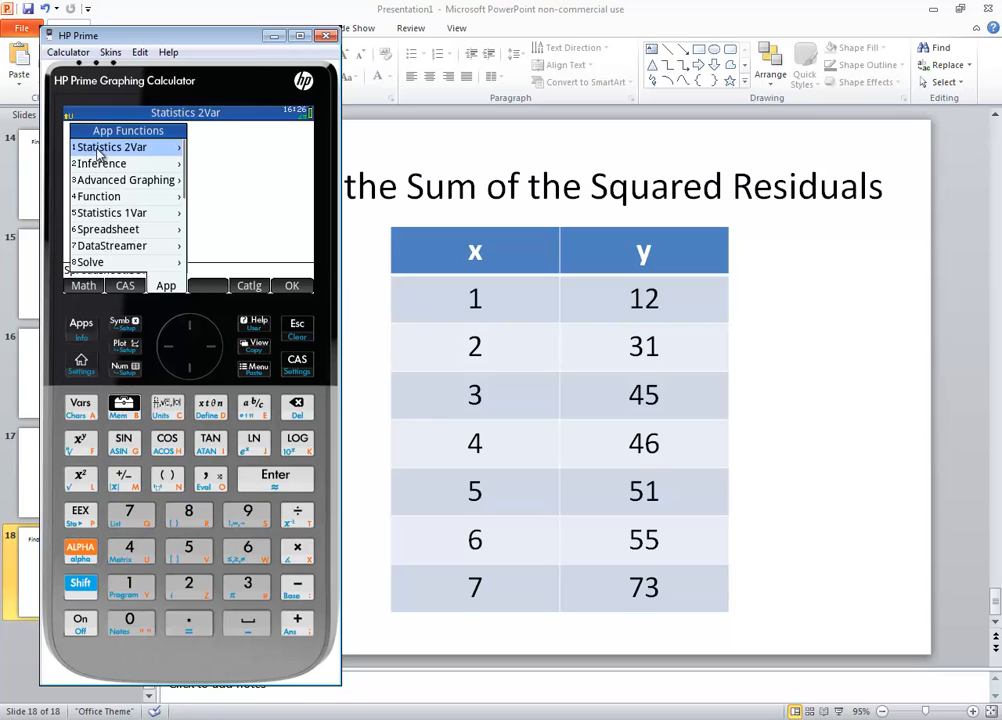
mouse_move(203, 266)
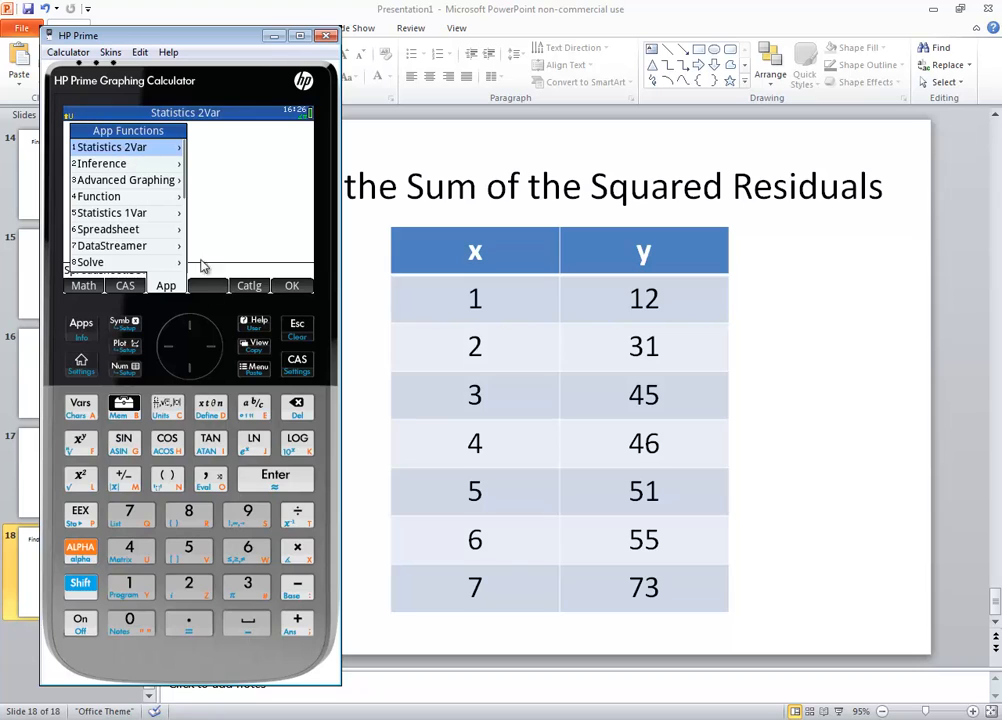
Insert the Statistics 2Var Resid function inside Spreadsheet.SUM(
click(110, 147)
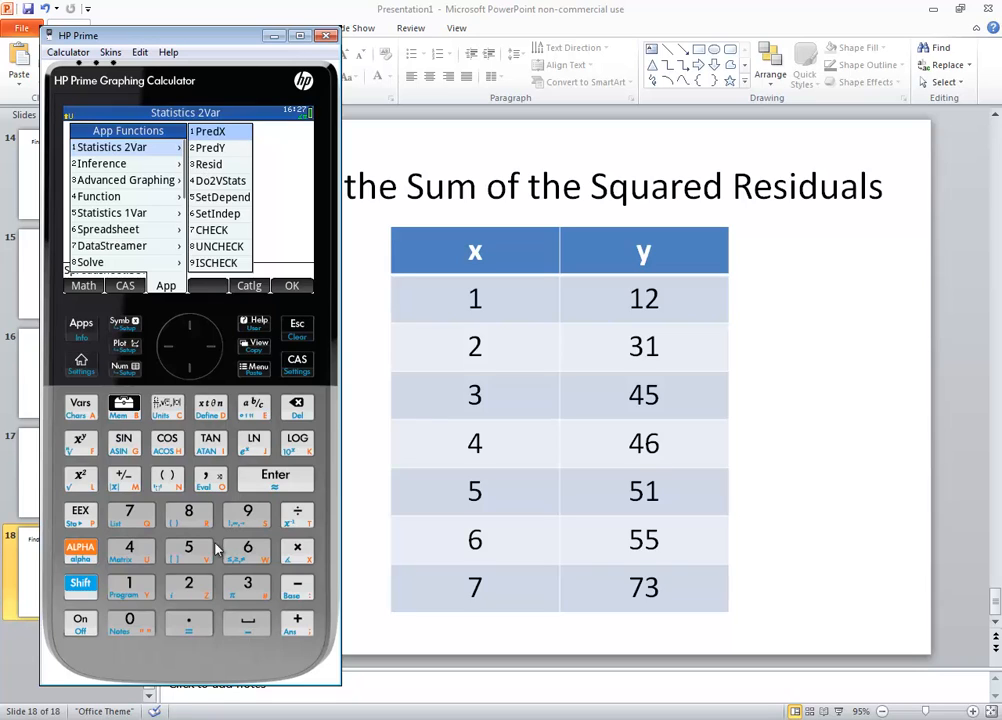
mouse_move(248, 591)
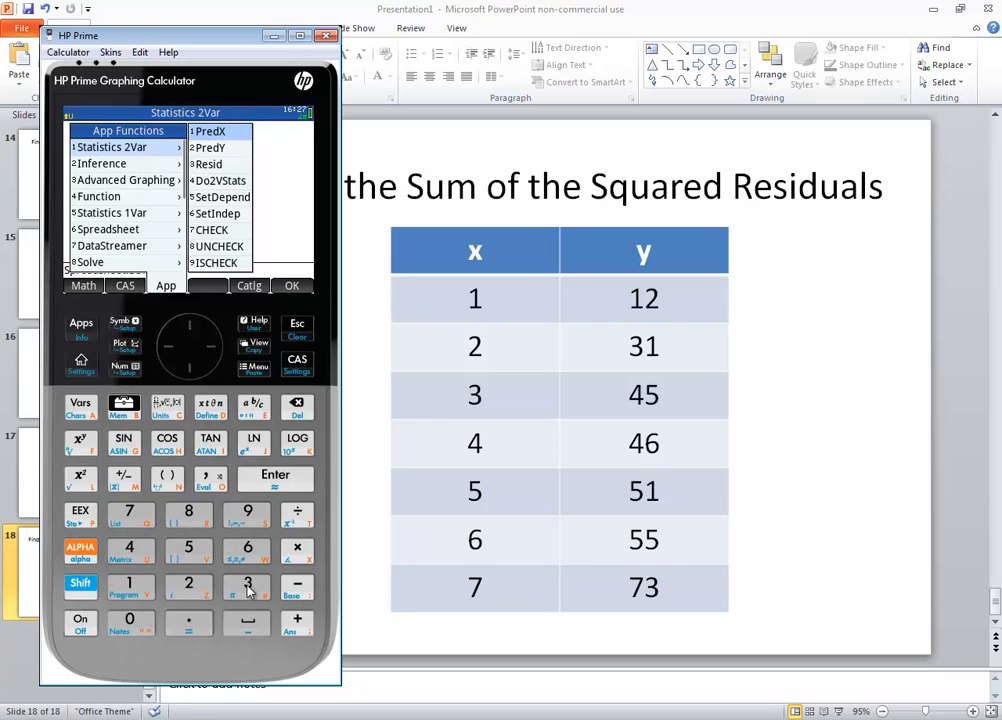
click(208, 164)
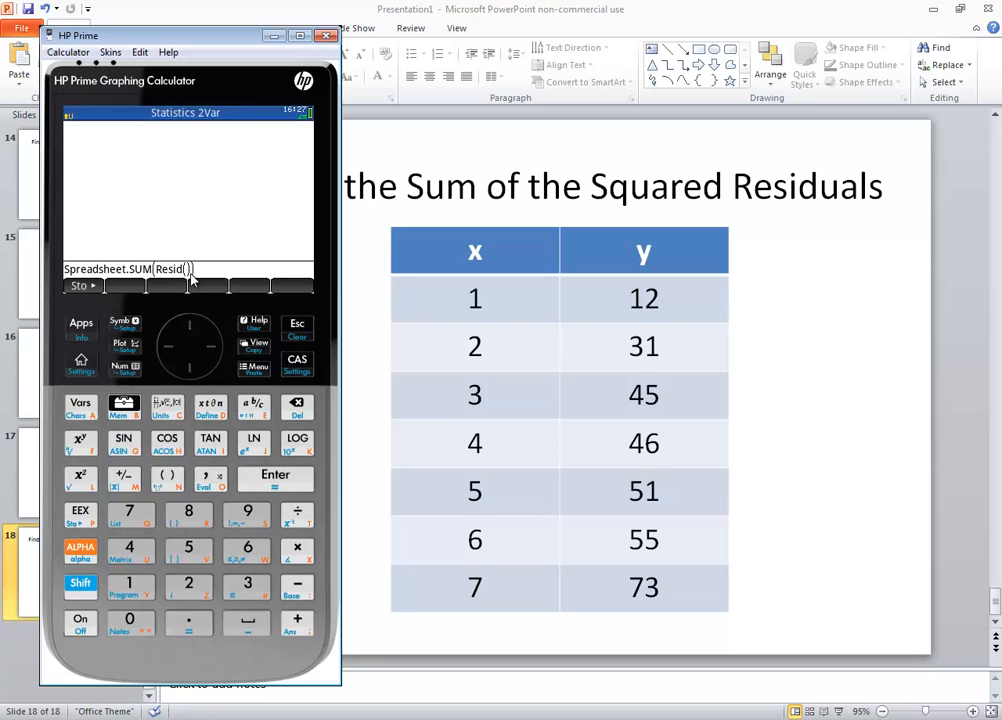
mouse_move(108, 416)
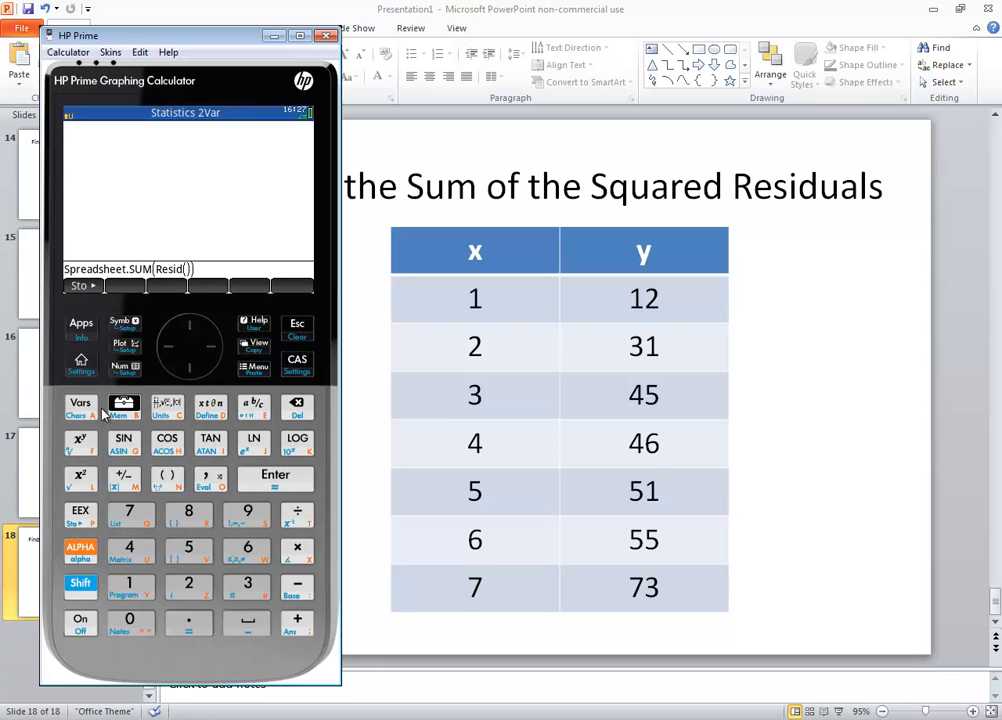
Browse Vars to Statistics 2Var's Symbolic variables S1–S5
click(80, 405)
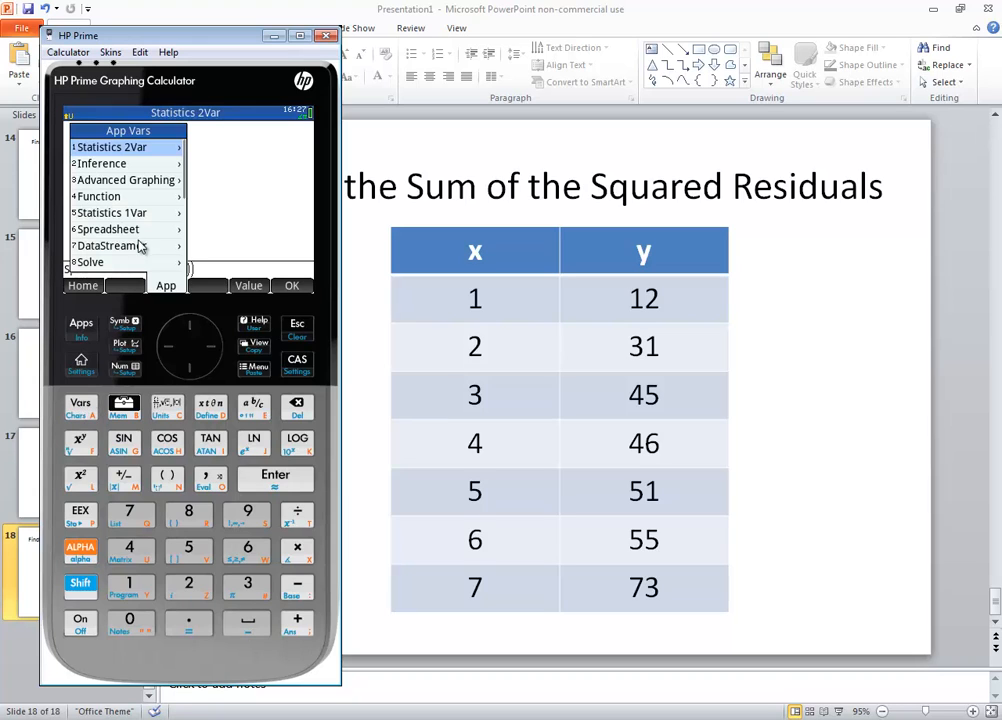
mouse_move(213, 356)
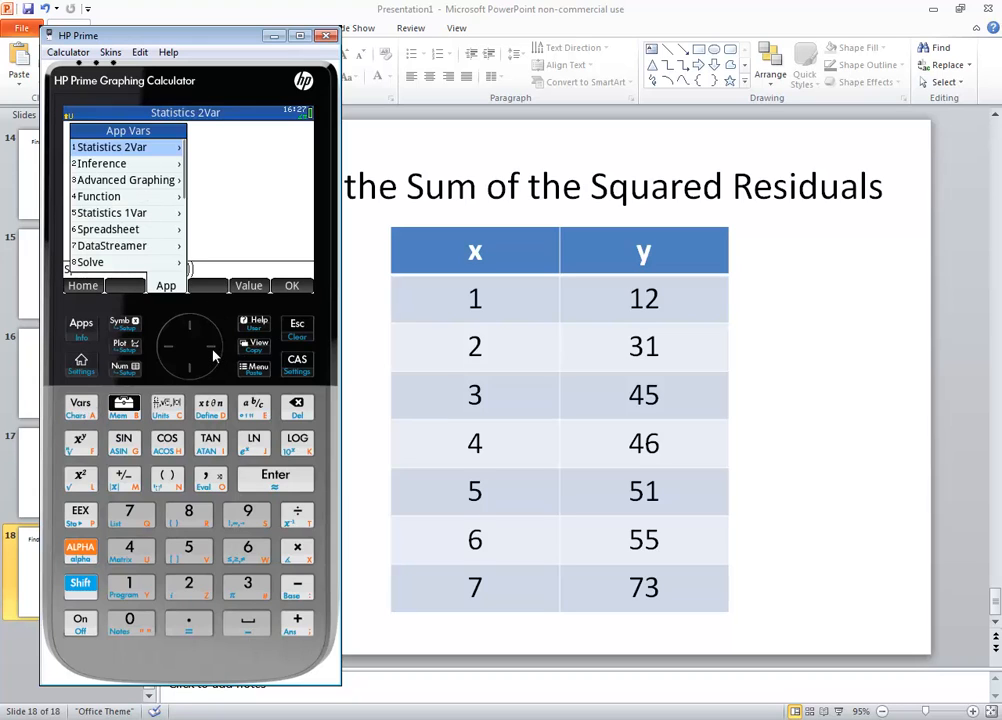
click(110, 147)
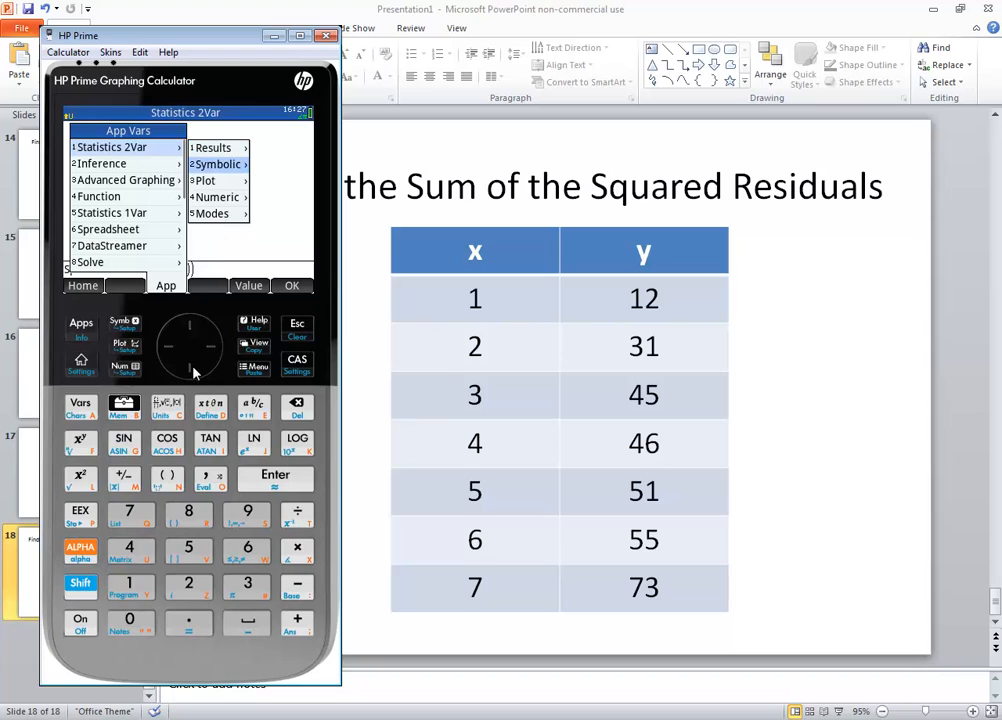
click(215, 164)
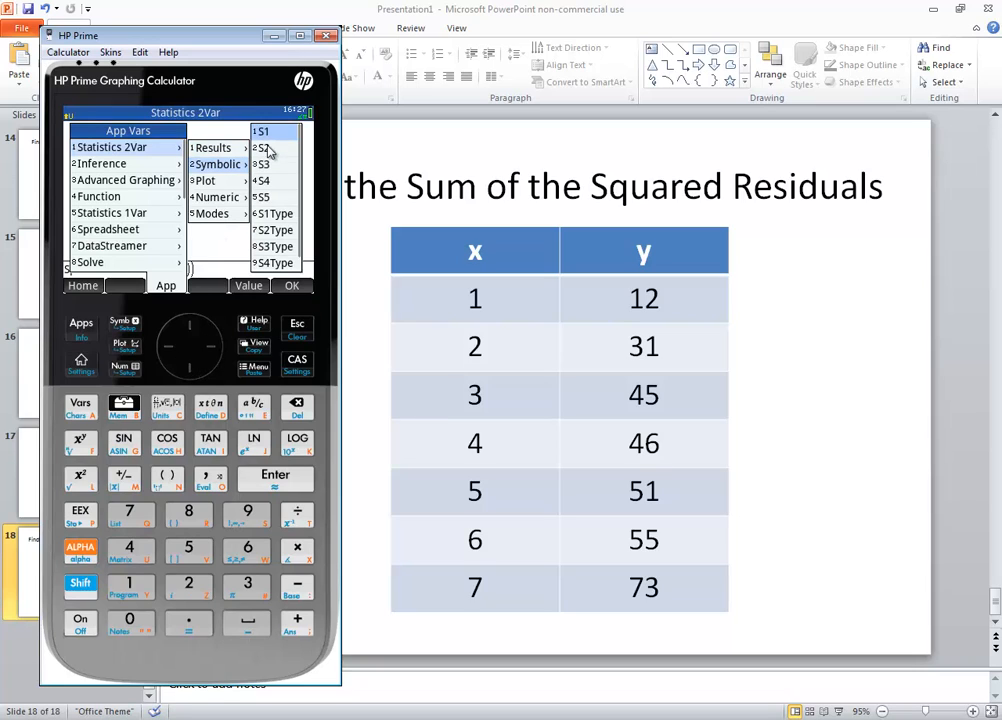
mouse_move(267, 147)
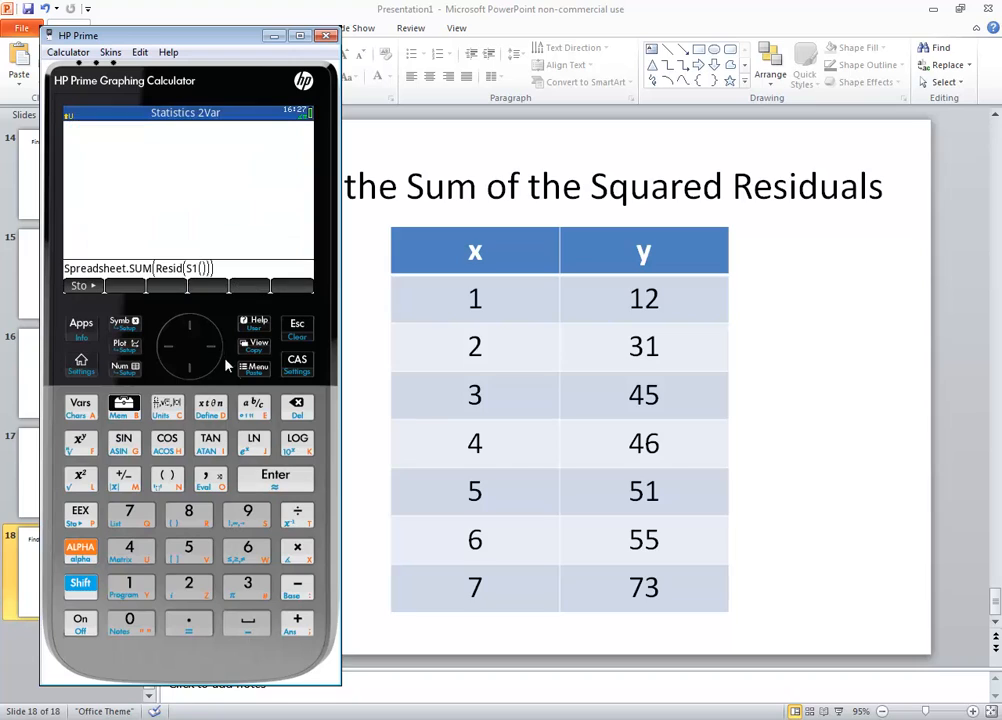
mouse_move(200, 278)
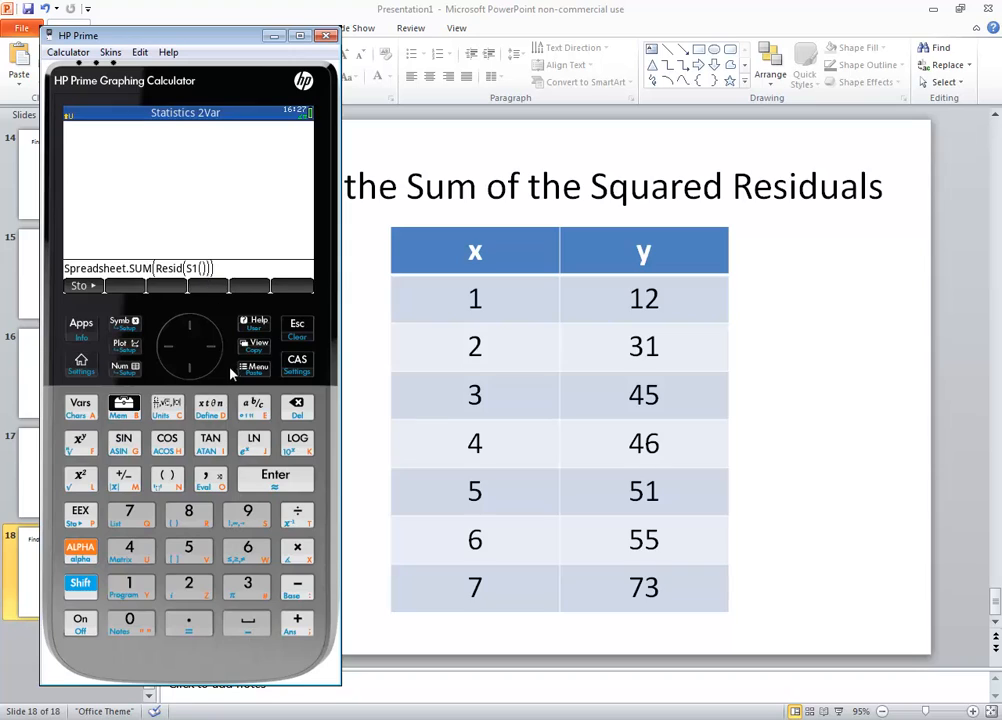
mouse_move(218, 357)
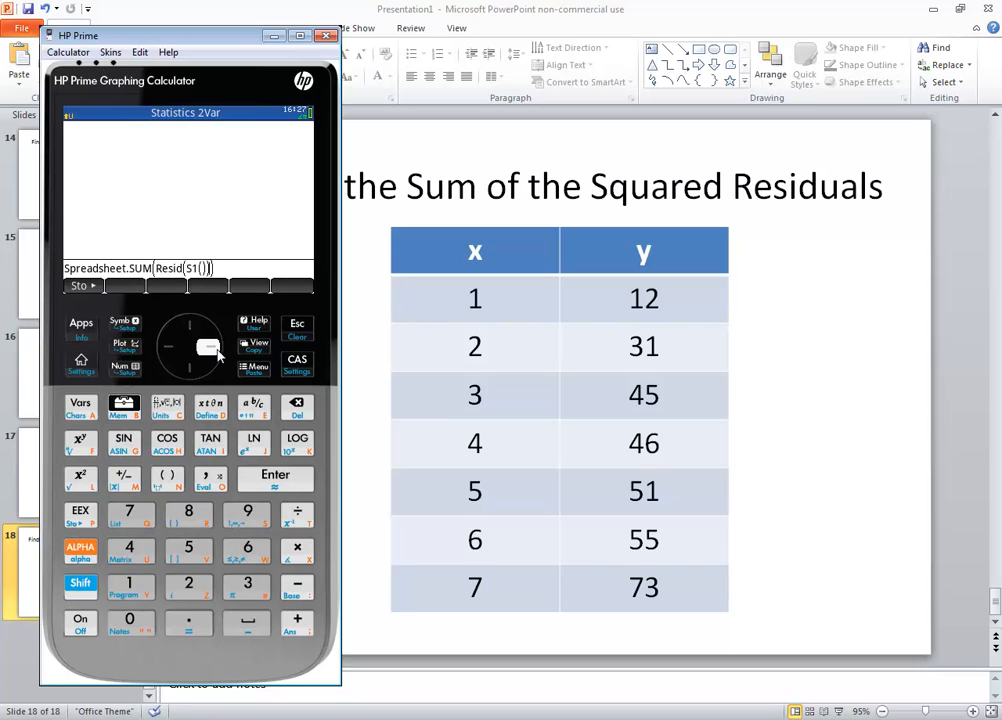
mouse_move(195, 282)
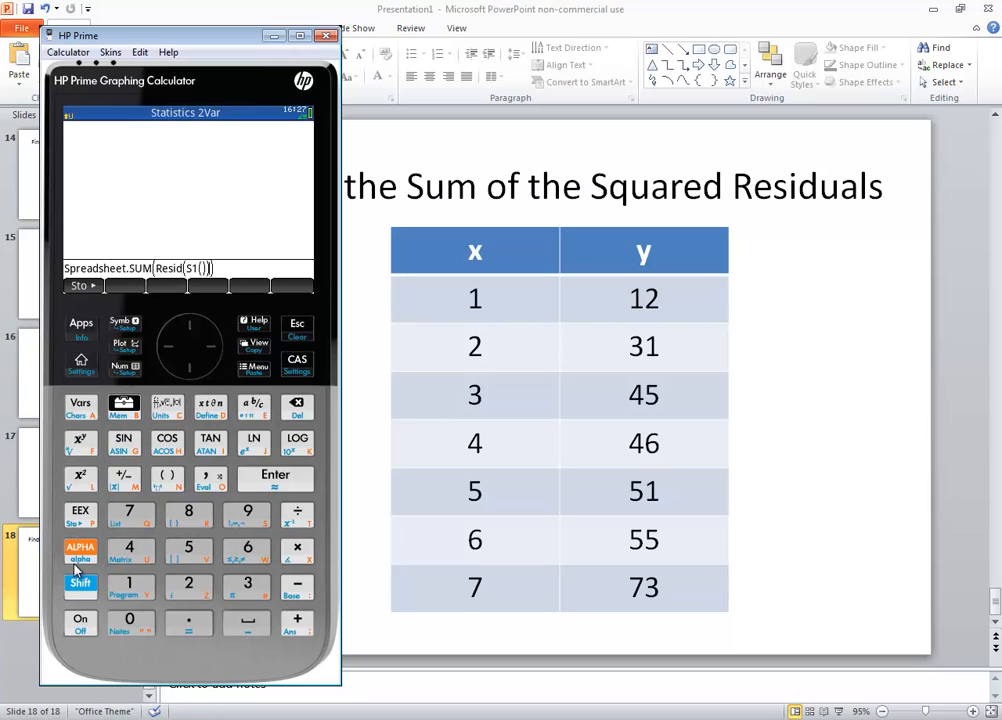
Square the residual list with x², giving Spreadsheet.SUM(Resid(S1())²
click(80, 477)
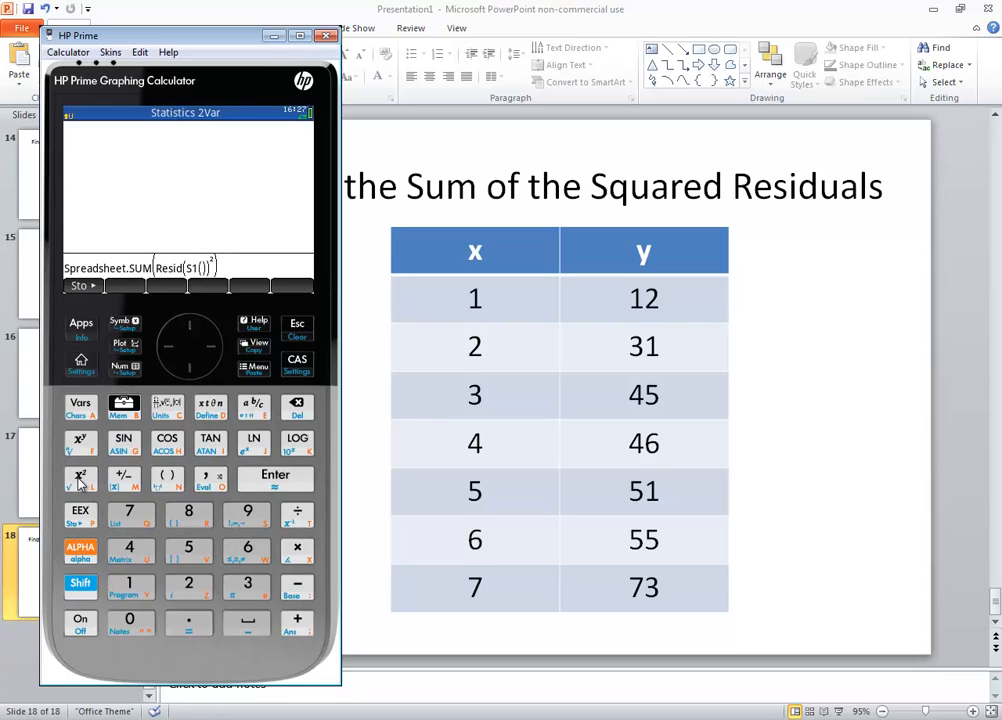
mouse_move(172, 274)
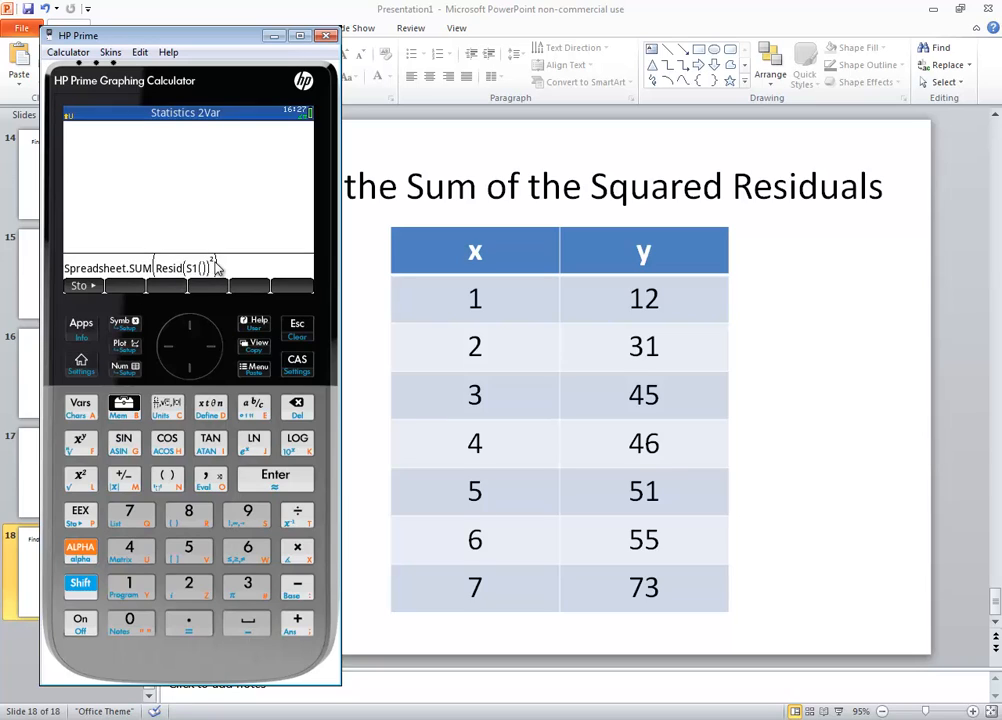
mouse_move(130, 280)
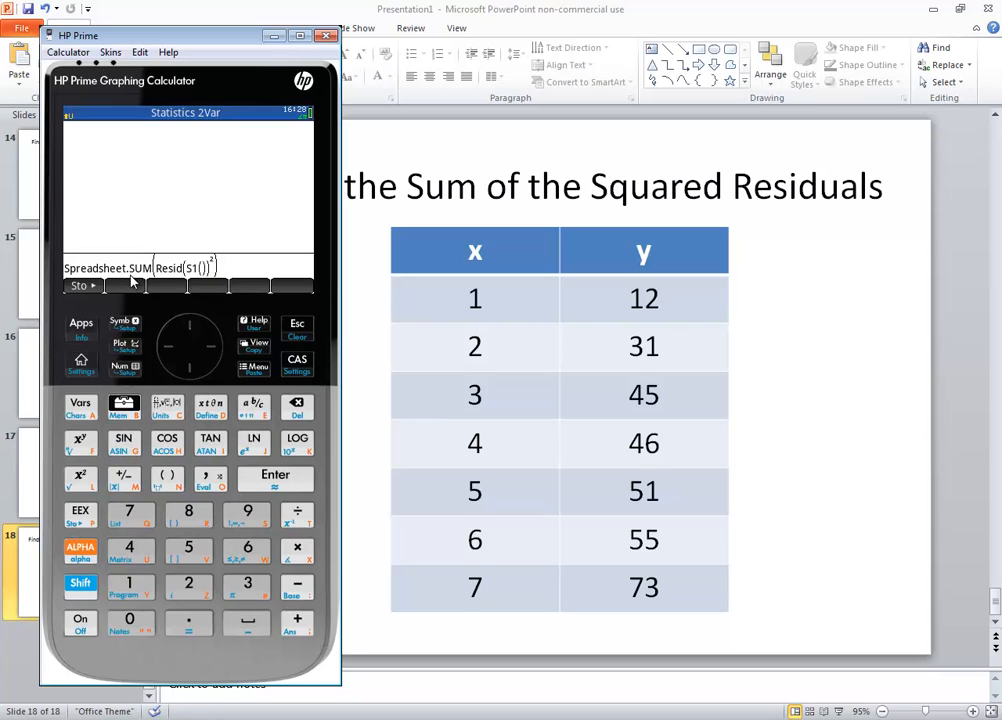
Evaluate the expression, returning 199.392857142
click(275, 475)
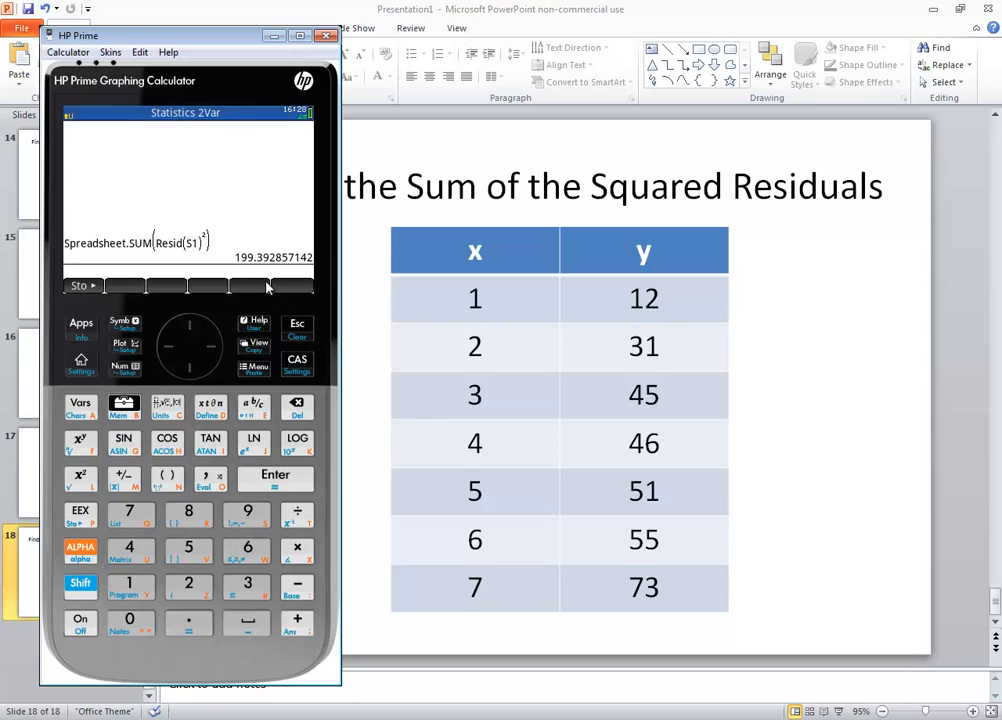
mouse_move(273, 280)
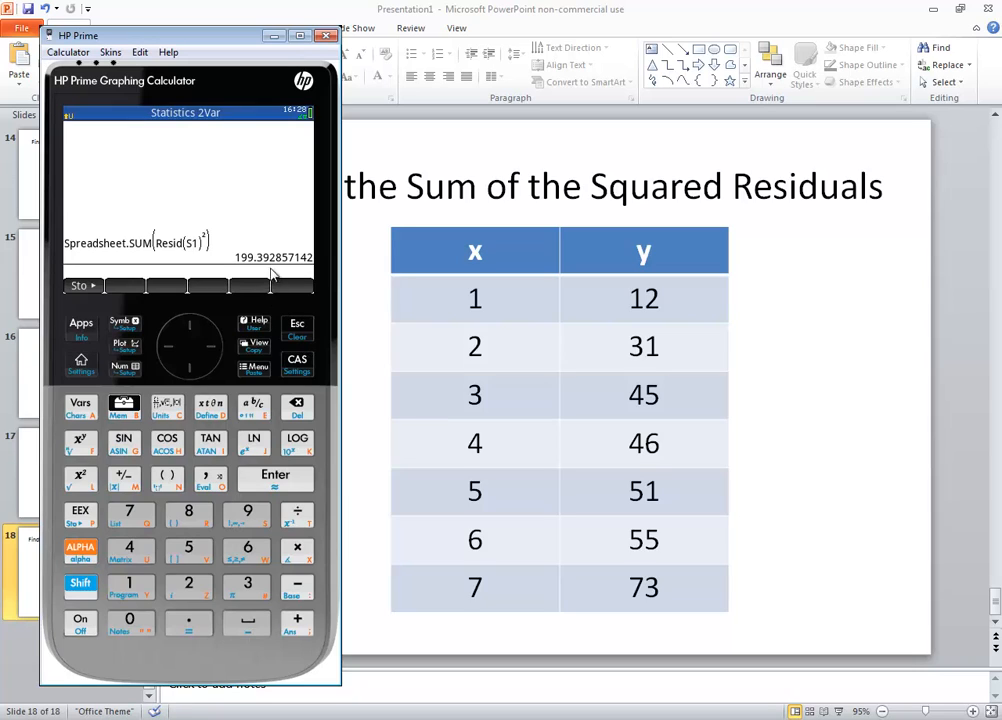
mouse_move(272, 271)
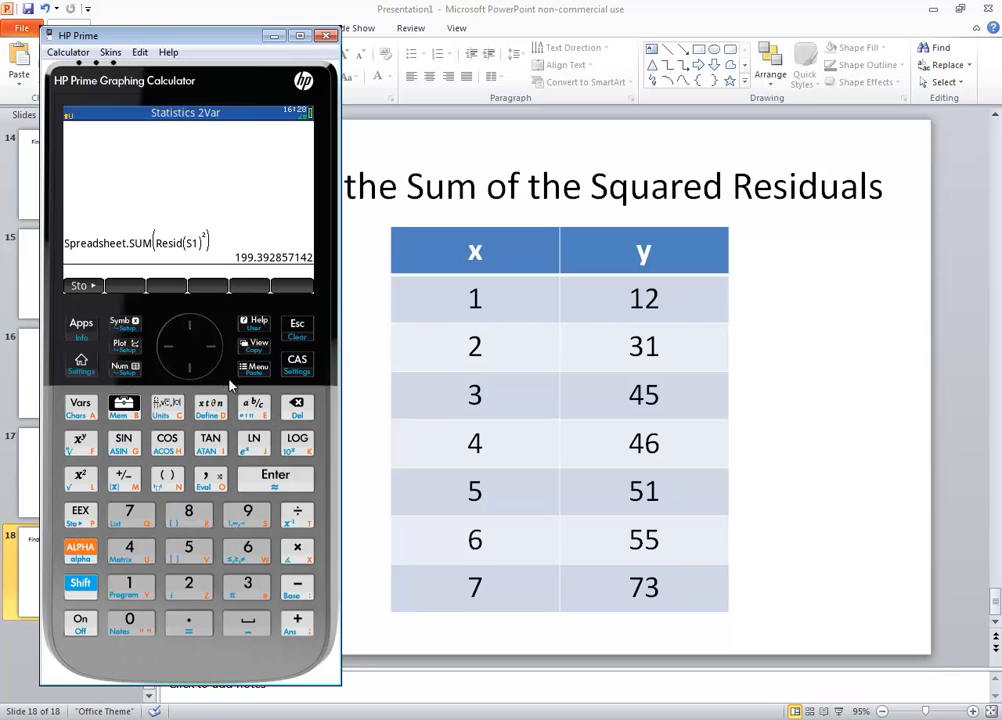
mouse_move(218, 418)
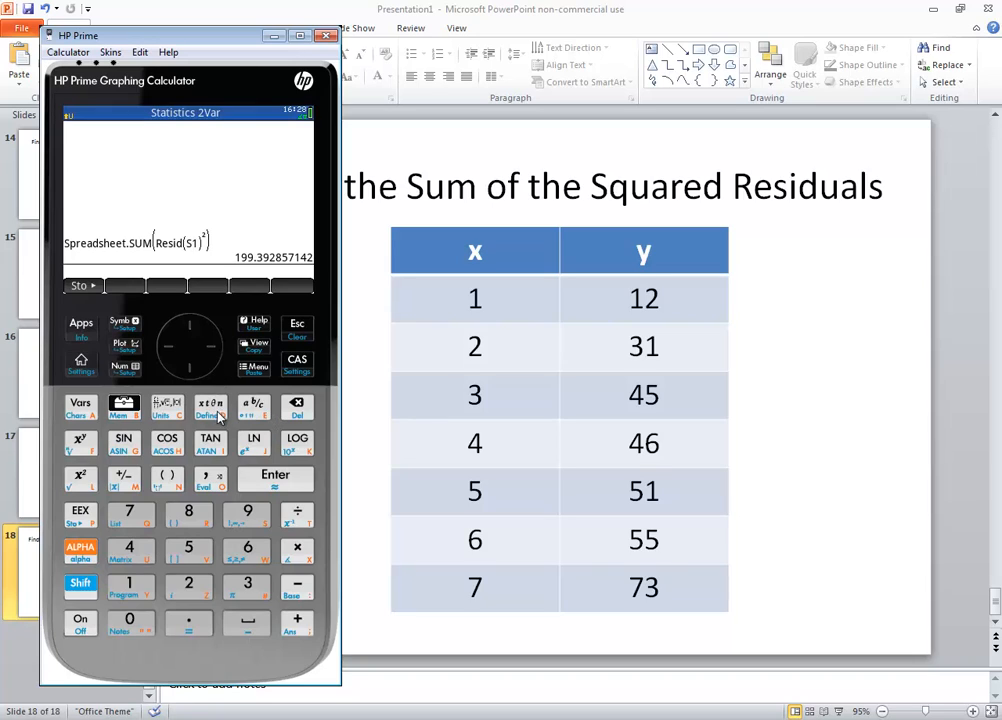